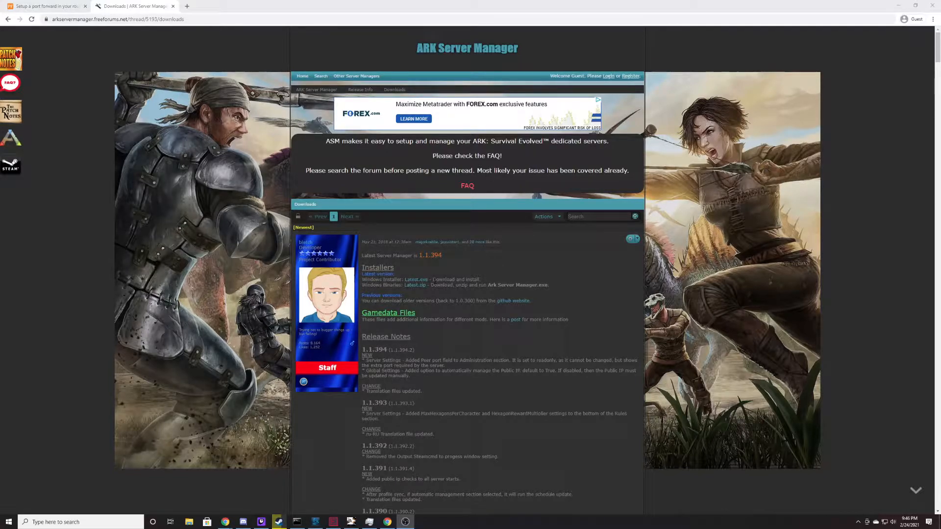
# Launch the downloaded ArkServerManager so it prompts for administrator privileges
pyautogui.write('ArkServerManager')
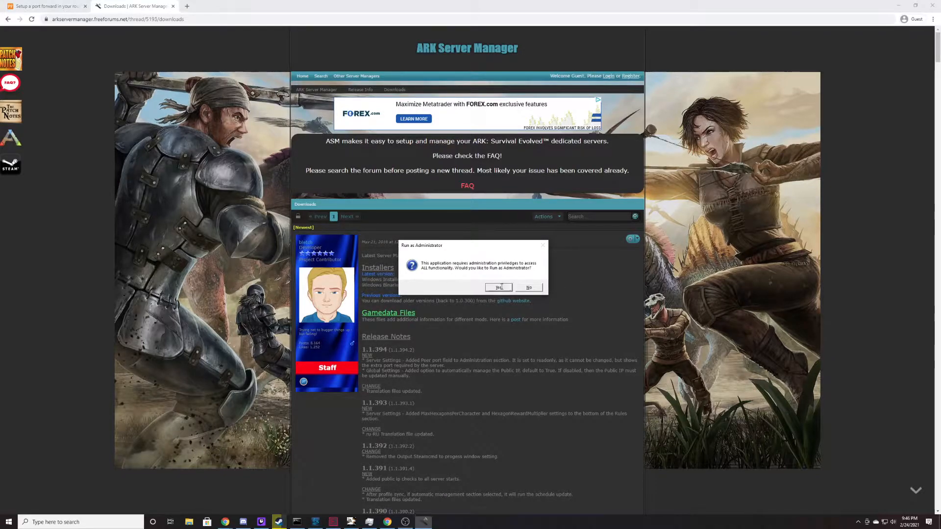
# Allow the manager to run as administrator and add a new server profile next to ABC
pyautogui.click(499, 288)
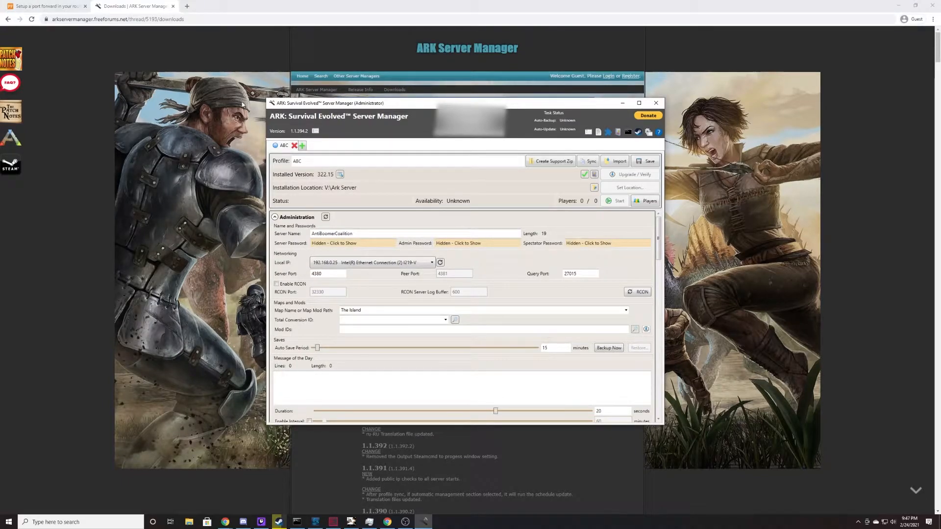
pyautogui.click(302, 145)
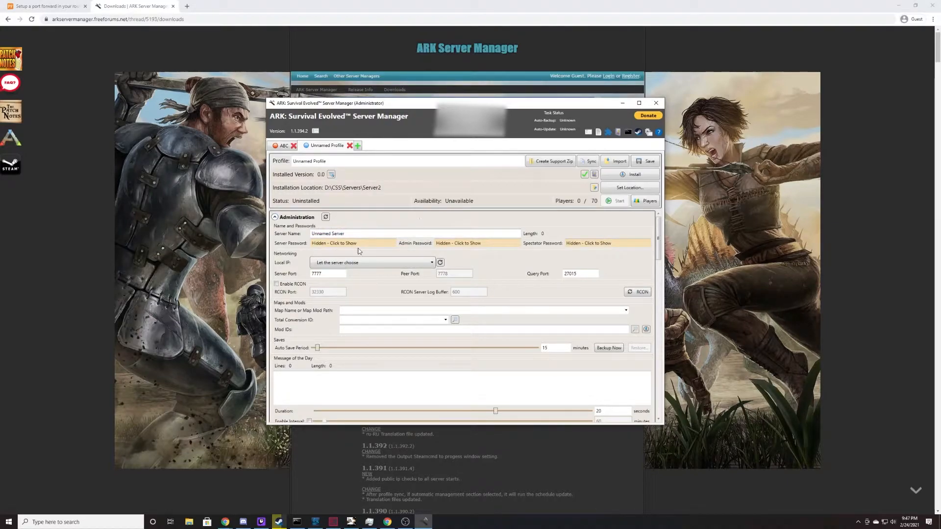
# Name the server TestServer and set its local IP to the 192.168.0.25 Ethernet connection
pyautogui.write('1')
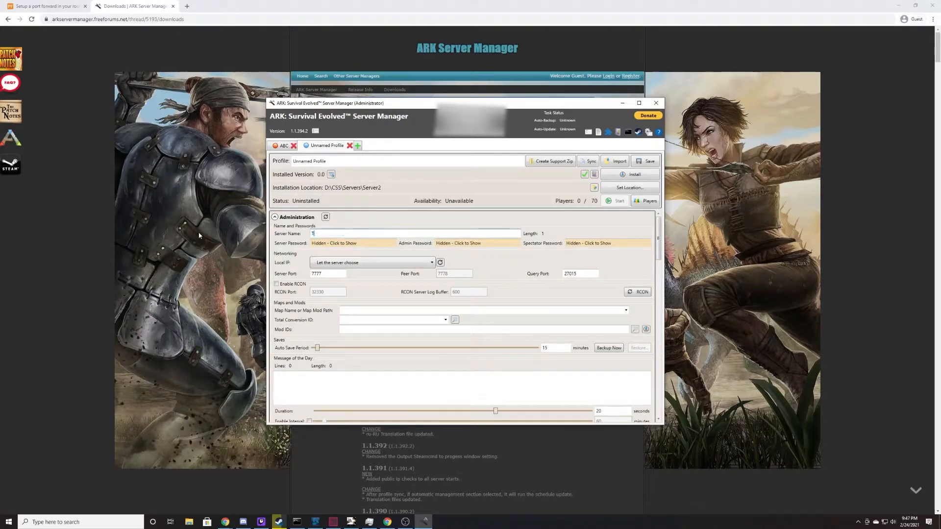
pyautogui.write('TestServer')
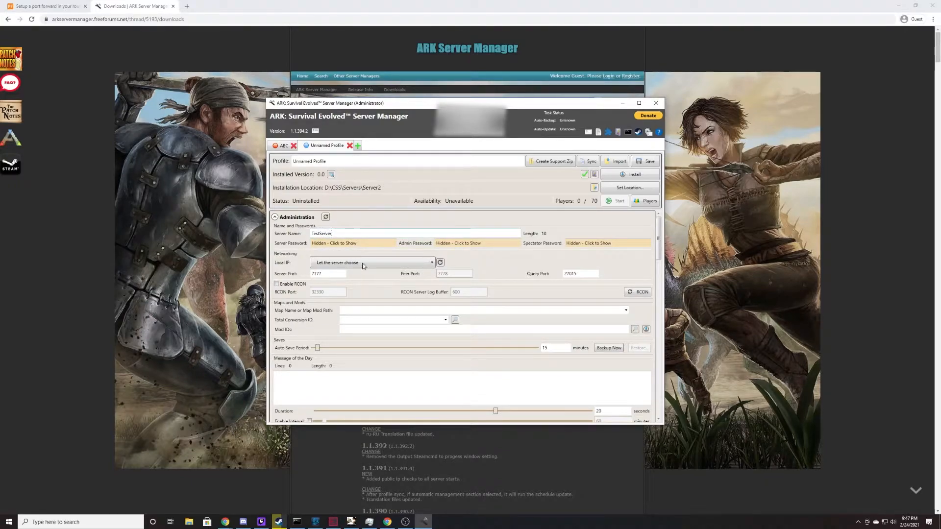
pyautogui.click(476, 243)
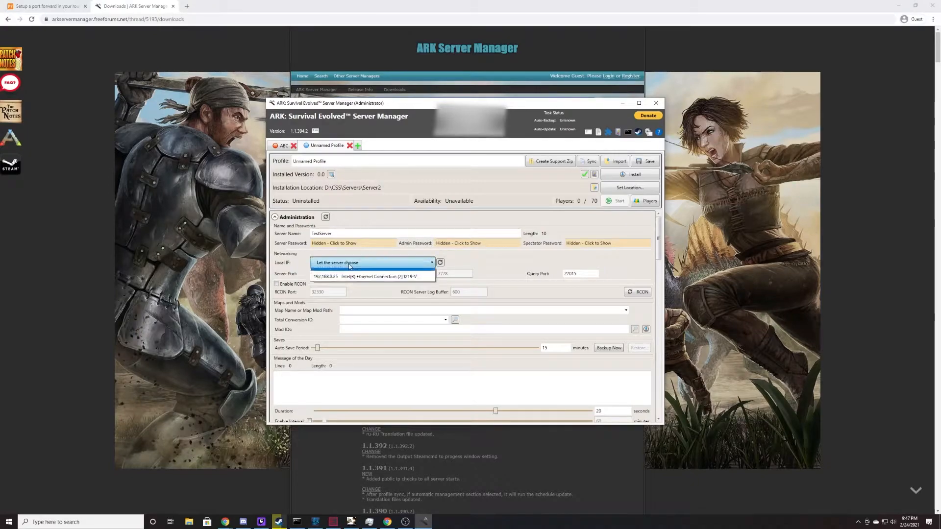
pyautogui.click(373, 277)
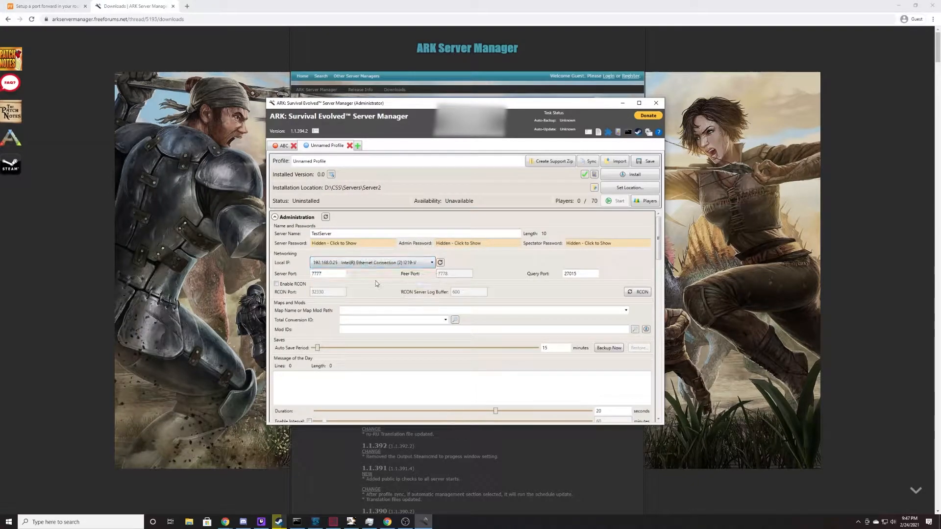
pyautogui.moveTo(373, 263)
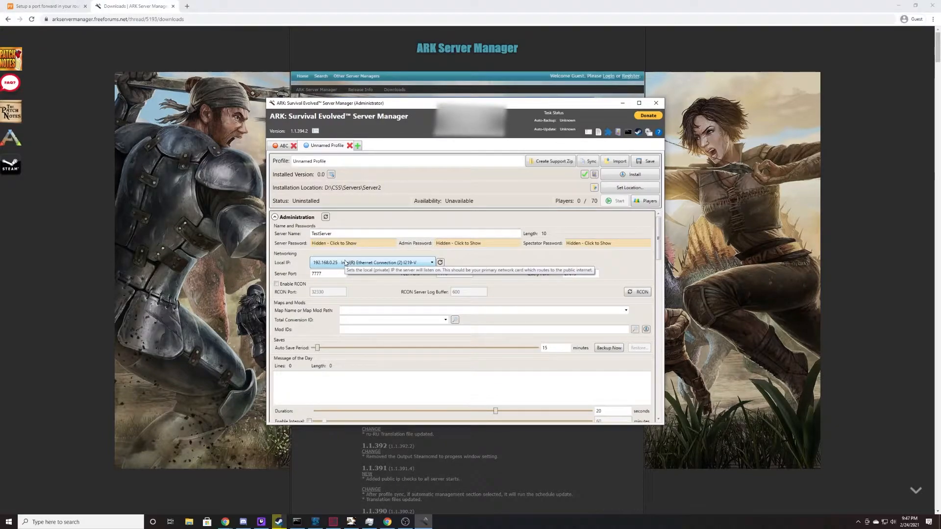
pyautogui.click(432, 263)
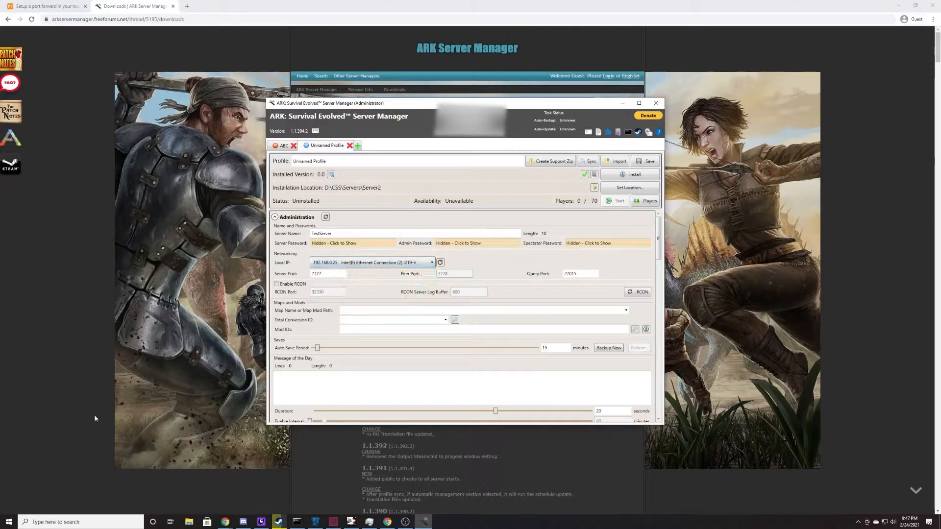
pyautogui.write('cmd')
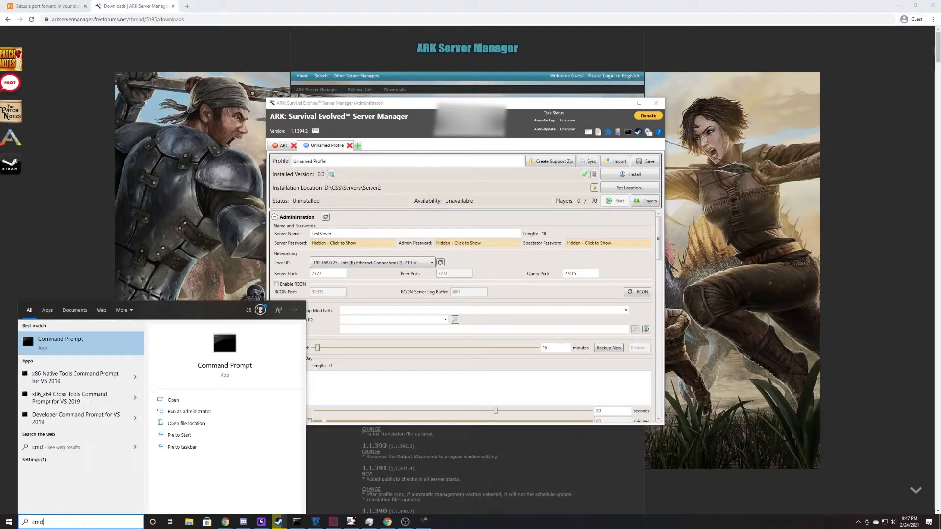
pyautogui.click(173, 400)
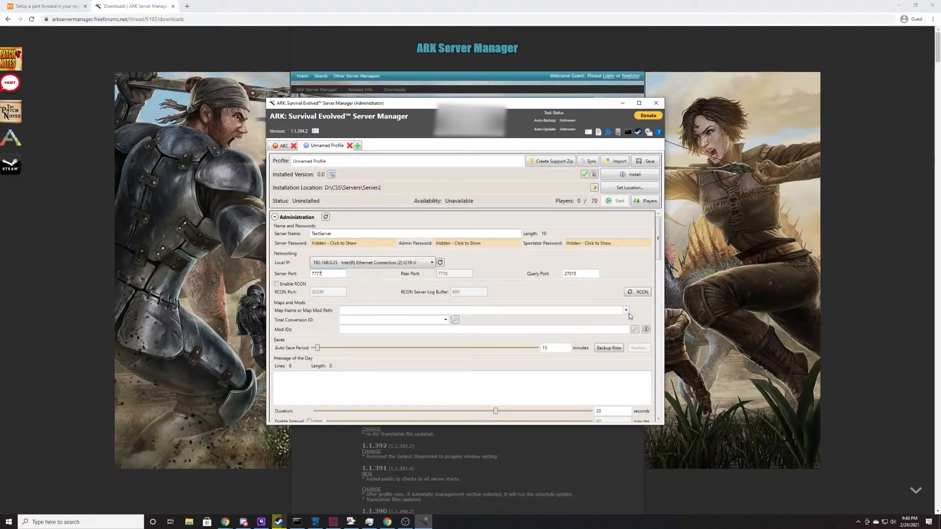
# Choose Ragnarok from the map list for the TestServer profile
pyautogui.click(627, 311)
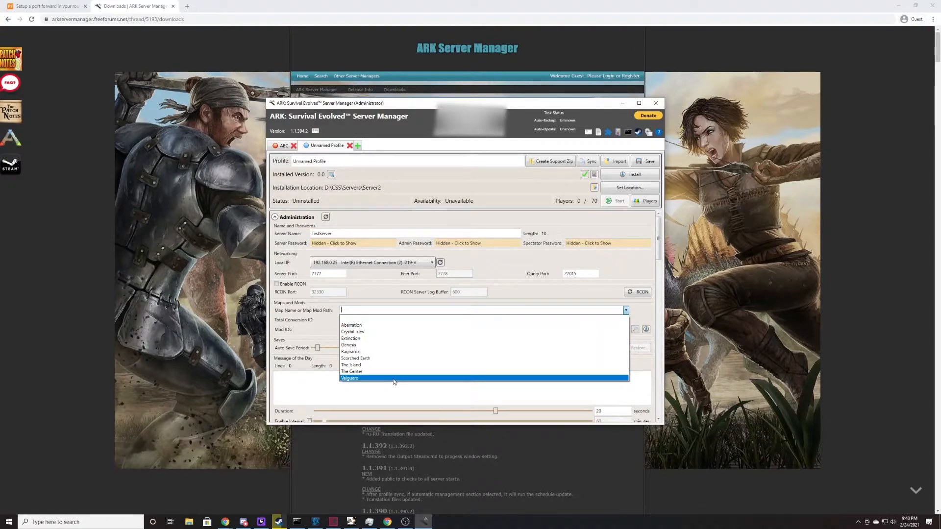
pyautogui.moveTo(371, 333)
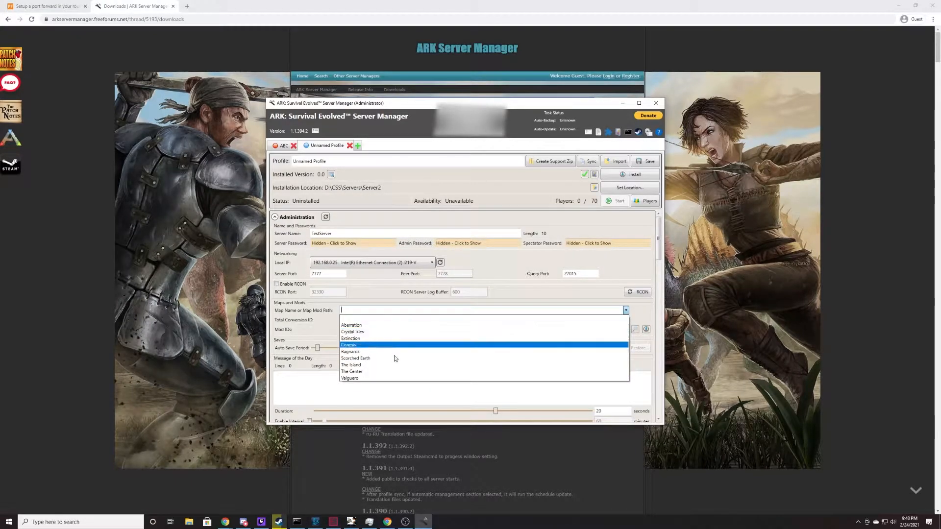
pyautogui.click(351, 352)
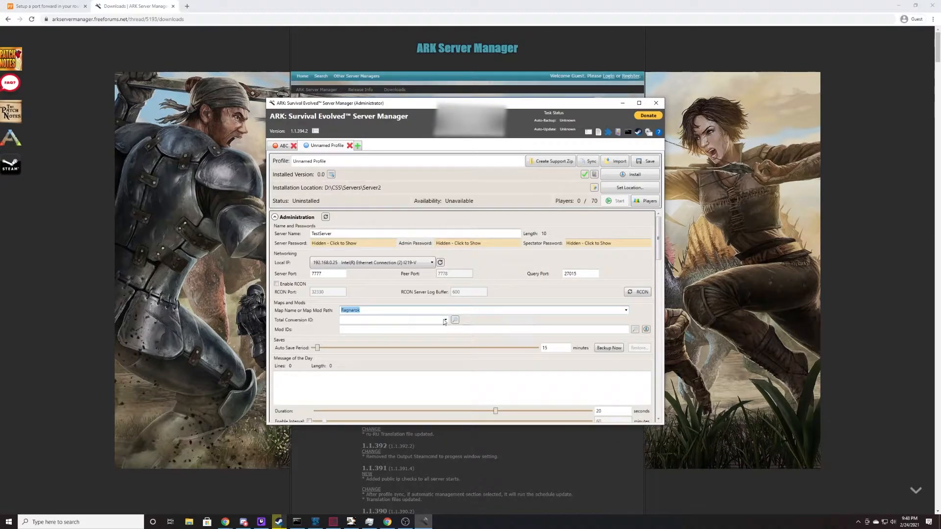
pyautogui.click(445, 320)
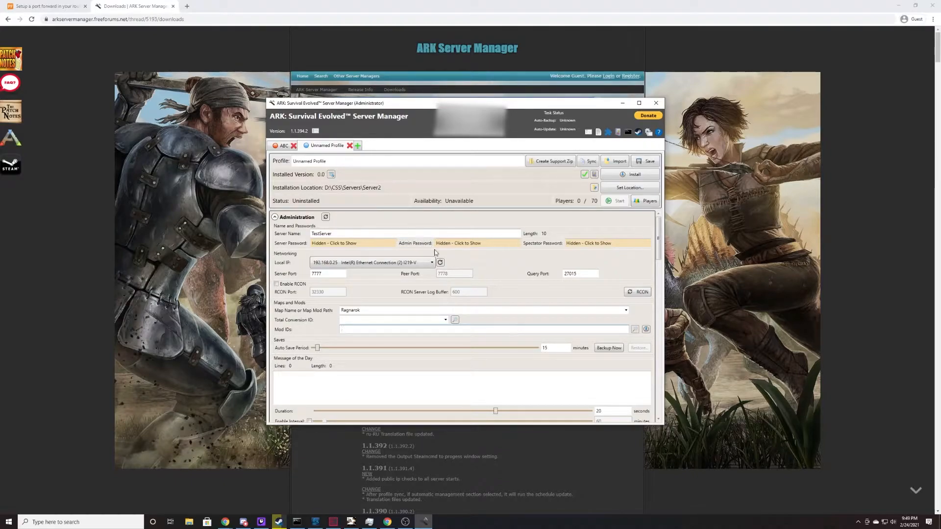
pyautogui.moveTo(188, 6)
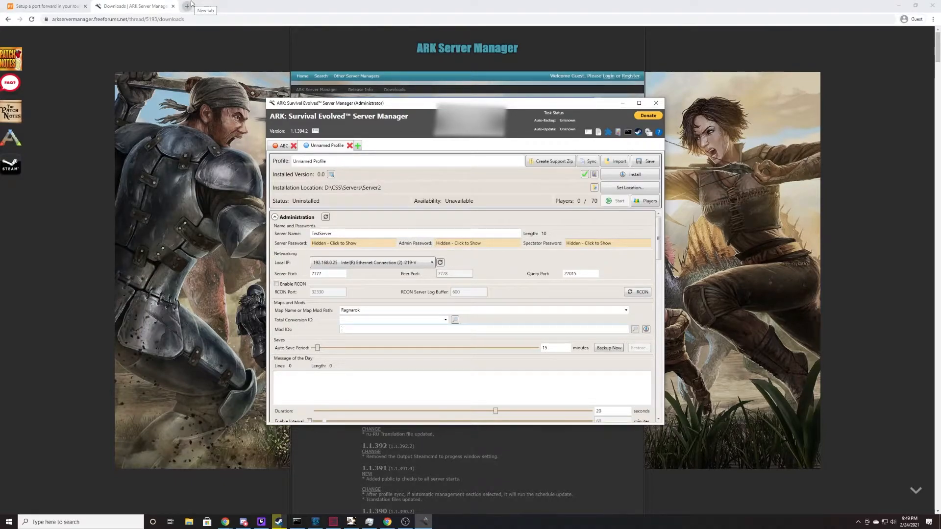
# Search 'steam ark flyer mod' in a new tab, open Classic Flyers and select its ID 895711211 in the URL
pyautogui.click(187, 6)
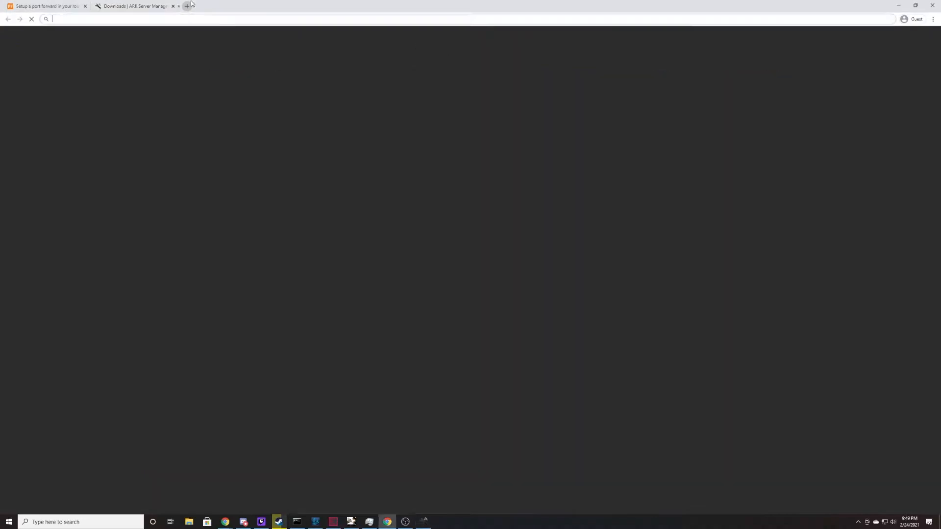
pyautogui.write('steam ark fl')
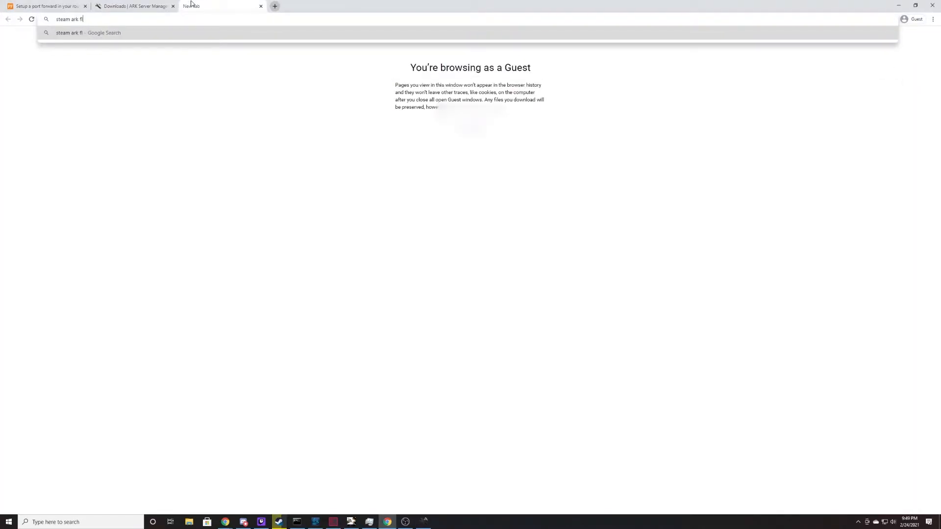
pyautogui.press('Enter')
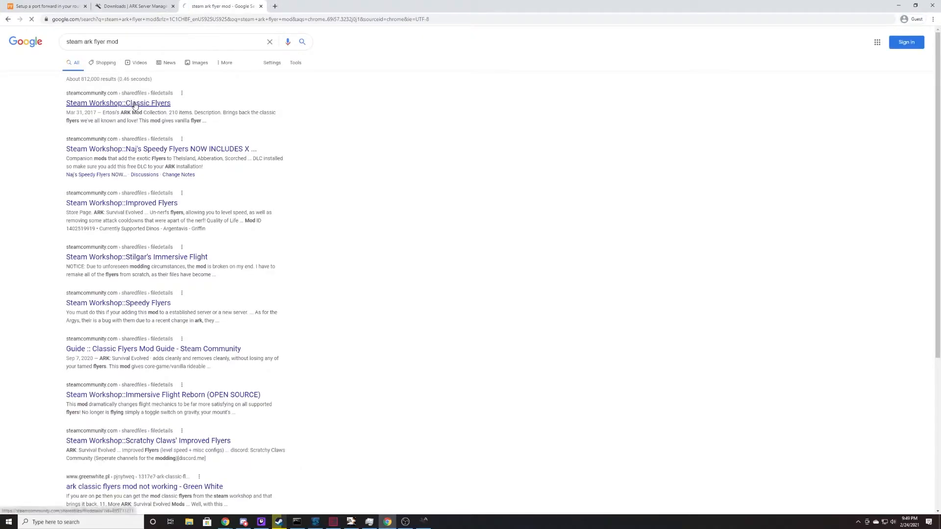
pyautogui.click(118, 103)
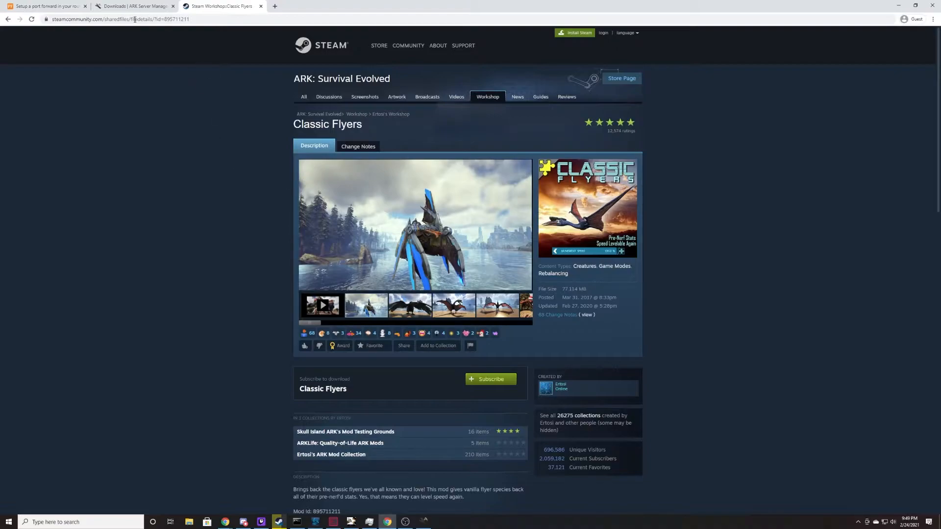
pyautogui.doubleClick(177, 19)
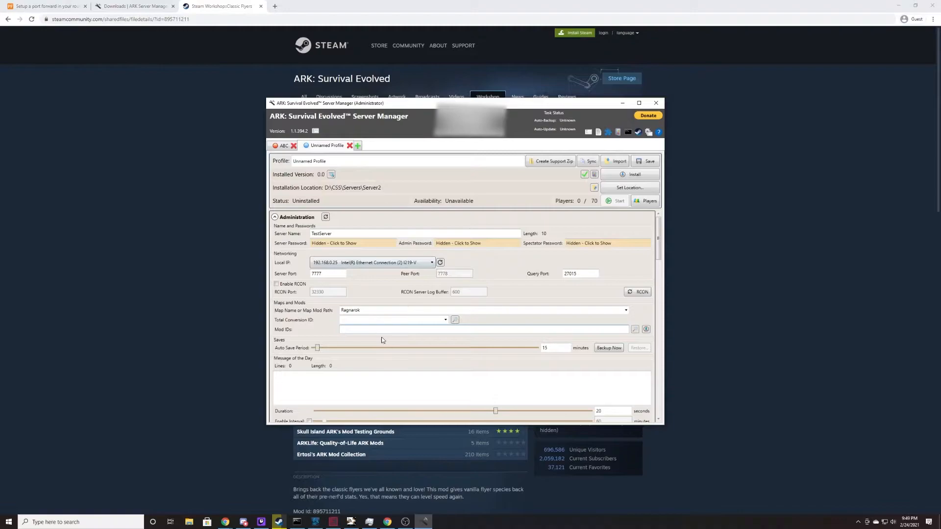
pyautogui.write('895711211,')
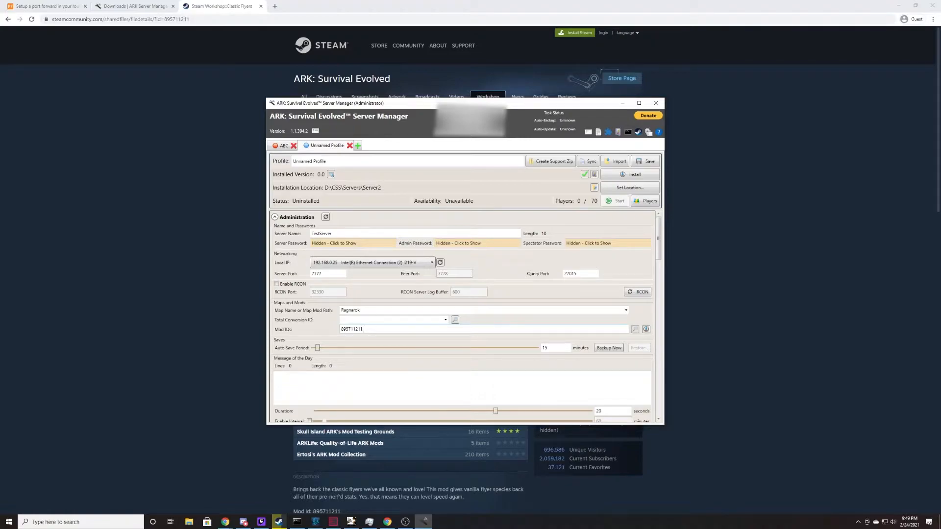
pyautogui.write('895711211')
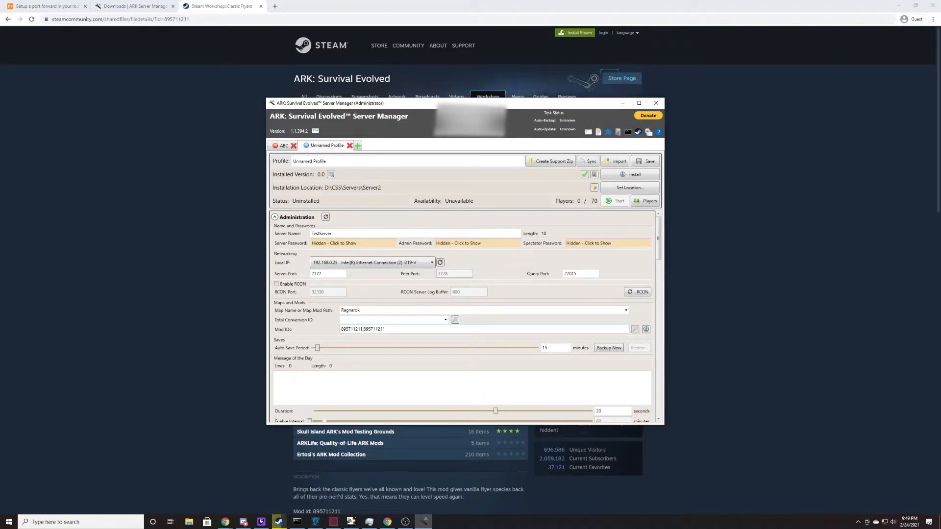
pyautogui.write(',895711211')
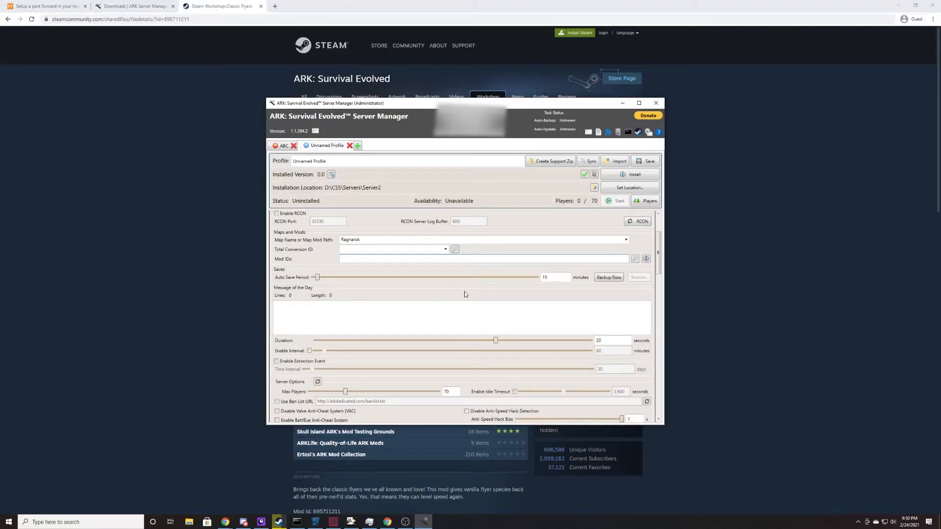
# Allow flying dinosaurs to carry players and creatures in Player Settings
pyautogui.scroll(-3)
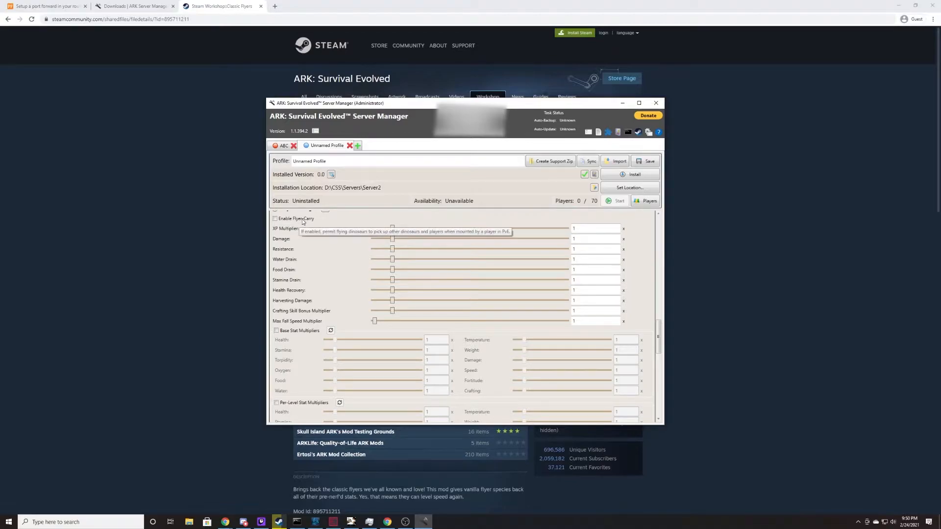
pyautogui.click(274, 219)
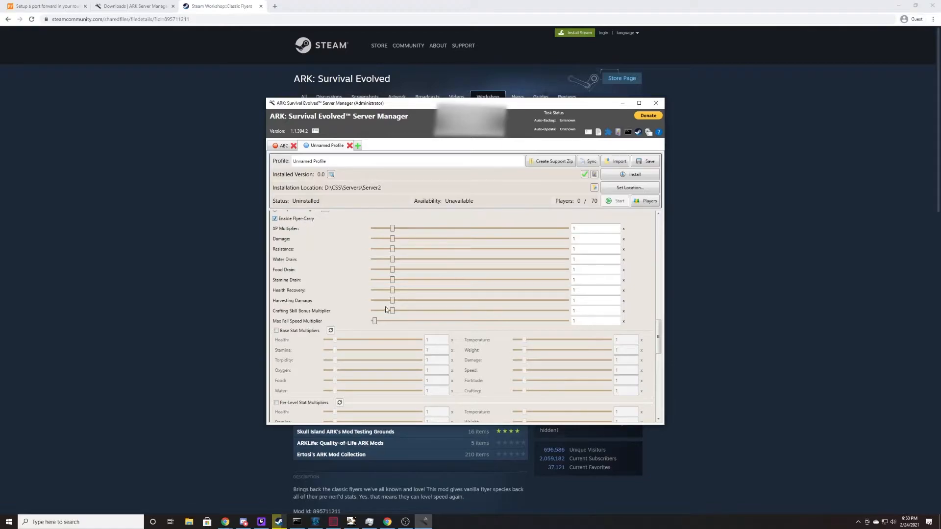
pyautogui.scroll(-3)
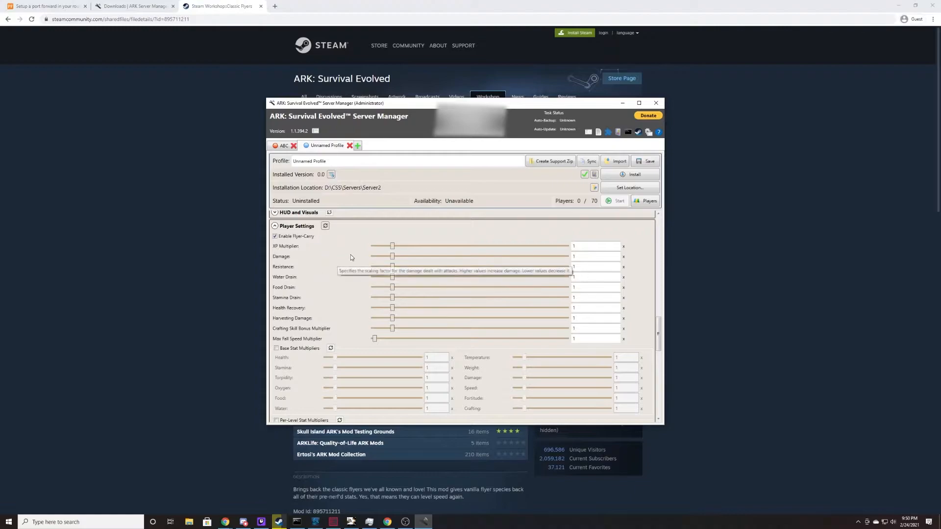
pyautogui.moveTo(355, 246)
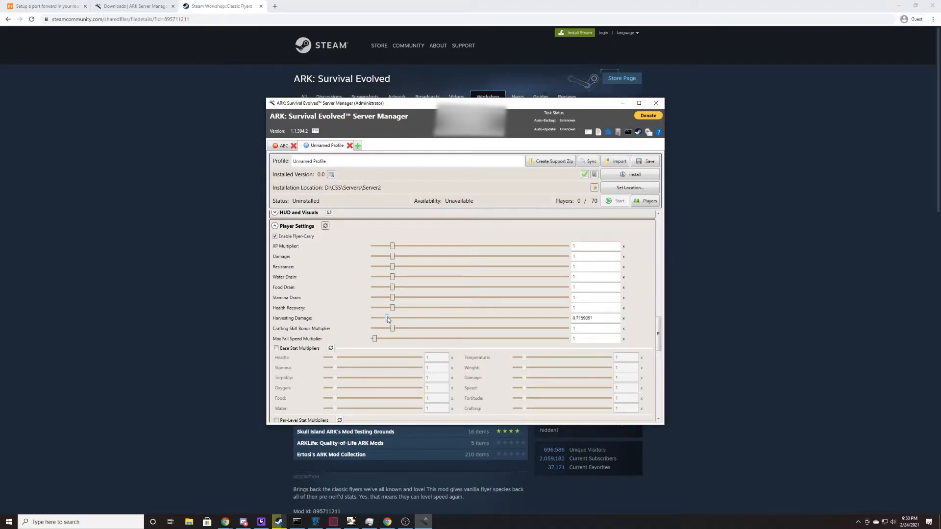
# Adjust the players' harvesting damage multiplier above its default of 1
pyautogui.moveTo(388, 317); pyautogui.dragTo(381, 317)
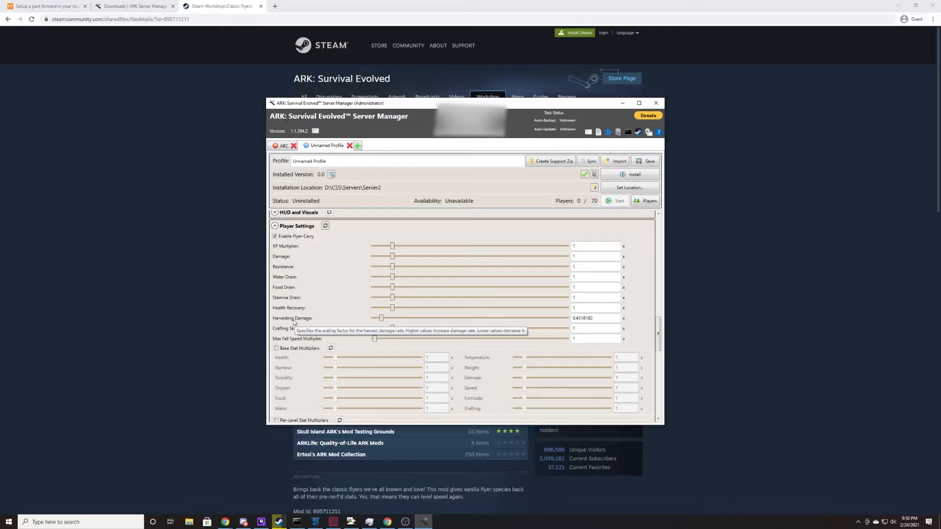
pyautogui.moveTo(278, 357)
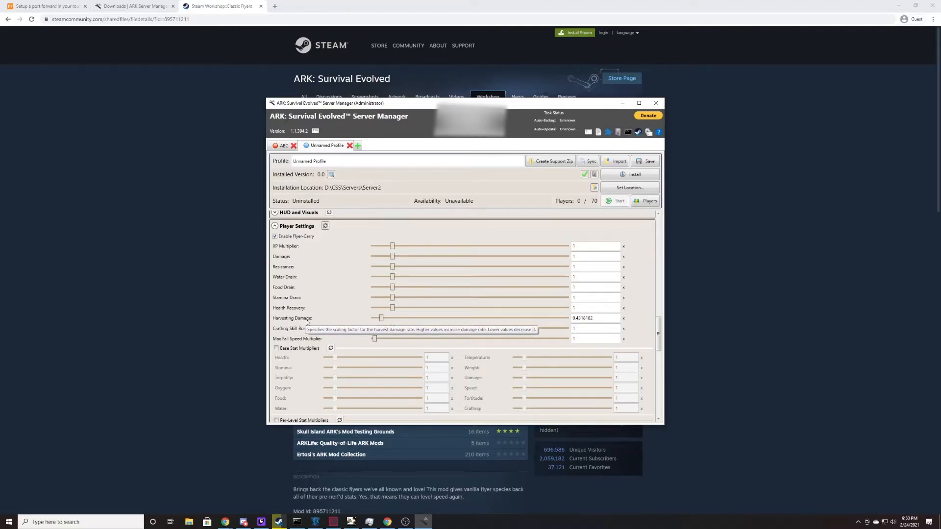
pyautogui.moveTo(458, 309)
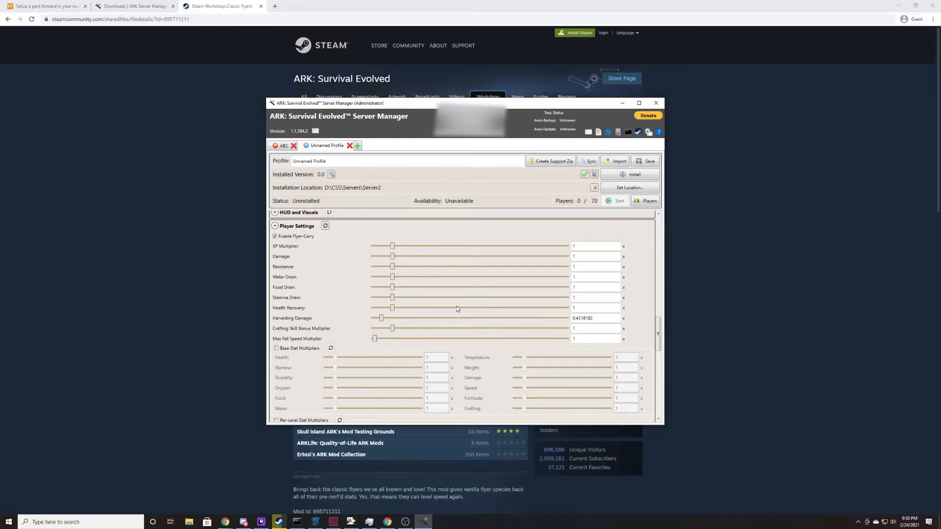
pyautogui.moveTo(381, 318); pyautogui.dragTo(400, 318)
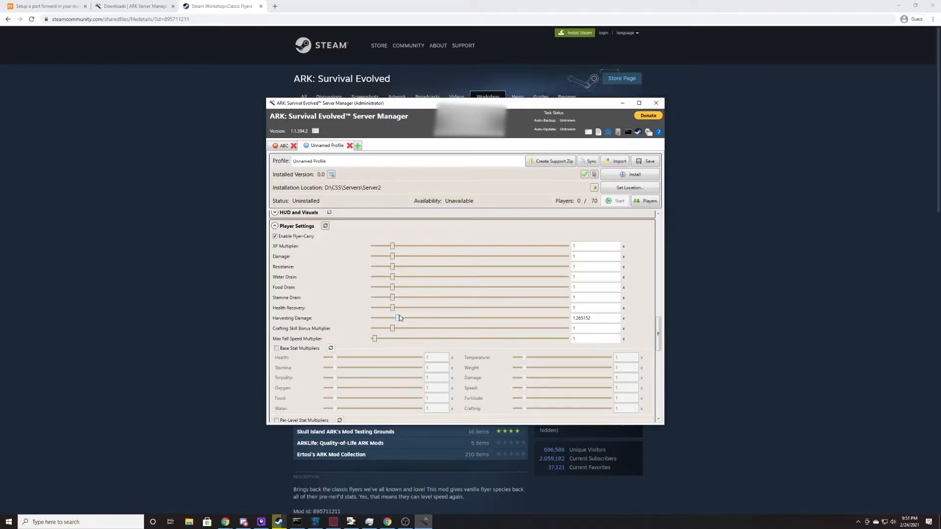
pyautogui.moveTo(393, 318); pyautogui.dragTo(414, 317)
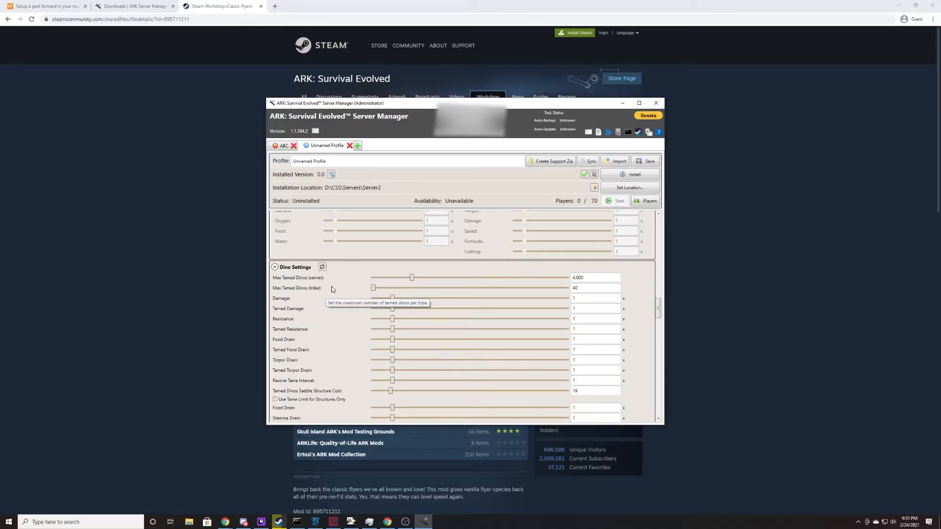
pyautogui.moveTo(344, 312)
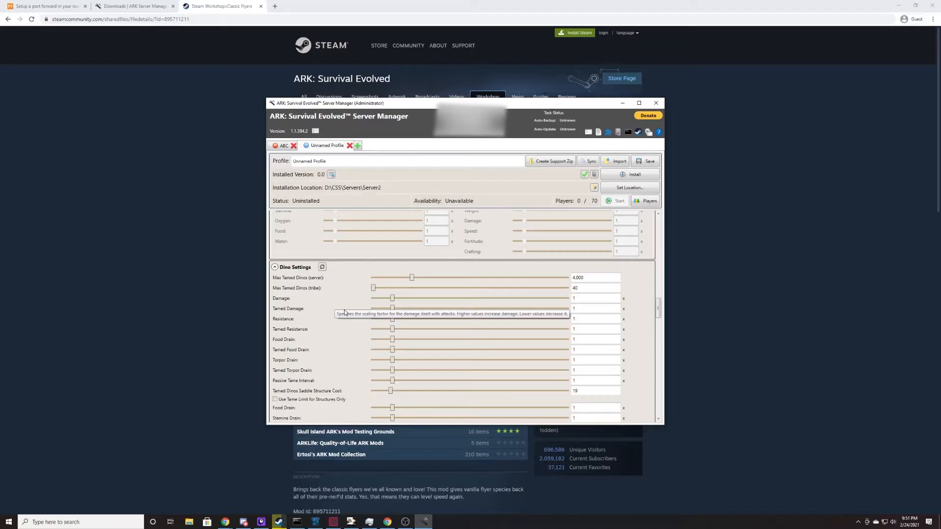
pyautogui.moveTo(373, 283)
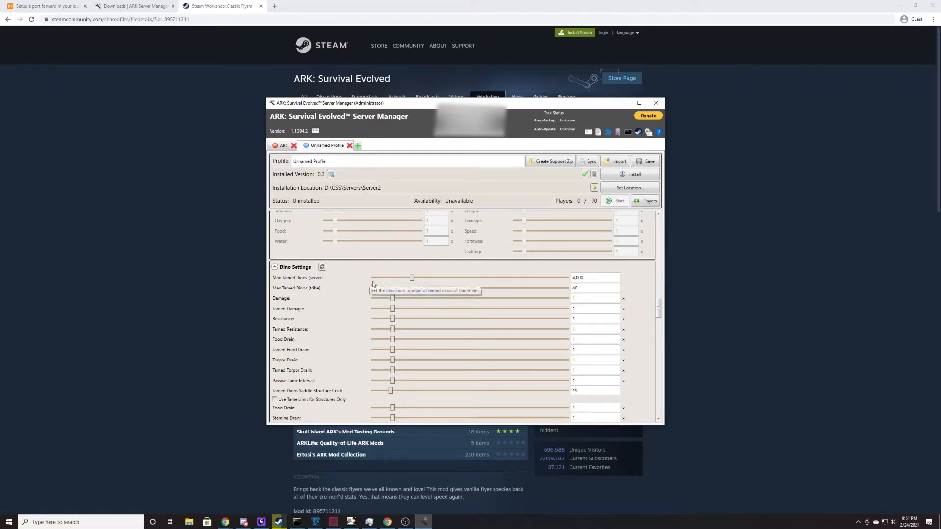
pyautogui.moveTo(374, 290)
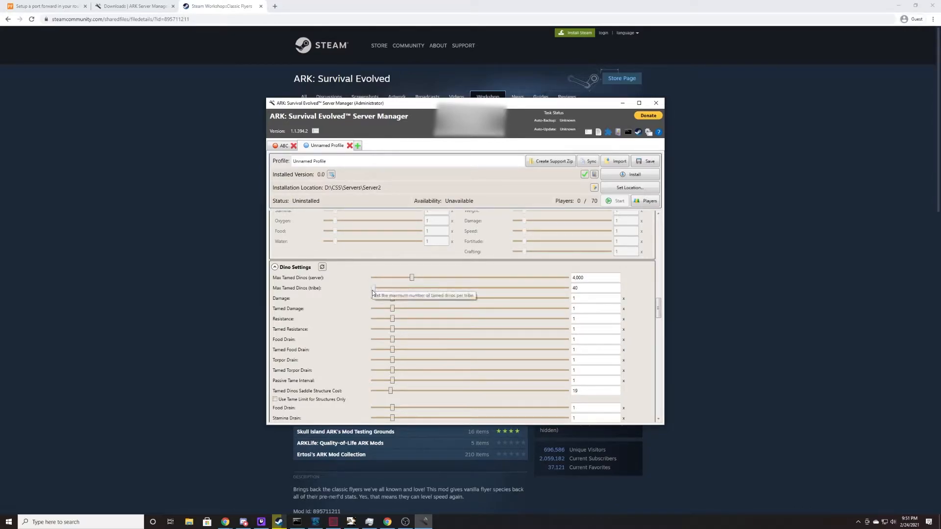
# Raise the tribe and server-wide max tamed dino limits to 20,000
pyautogui.moveTo(392, 288); pyautogui.dragTo(566, 287)
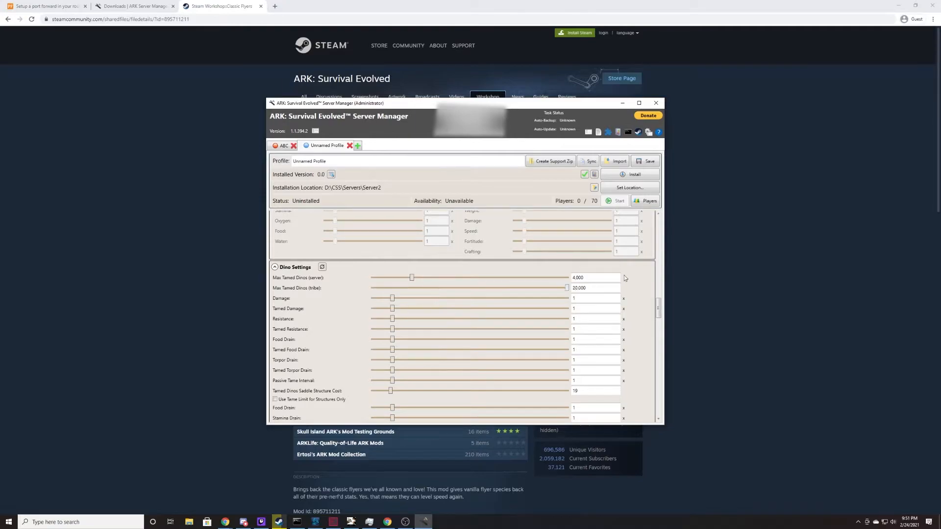
pyautogui.moveTo(411, 278); pyautogui.dragTo(431, 277)
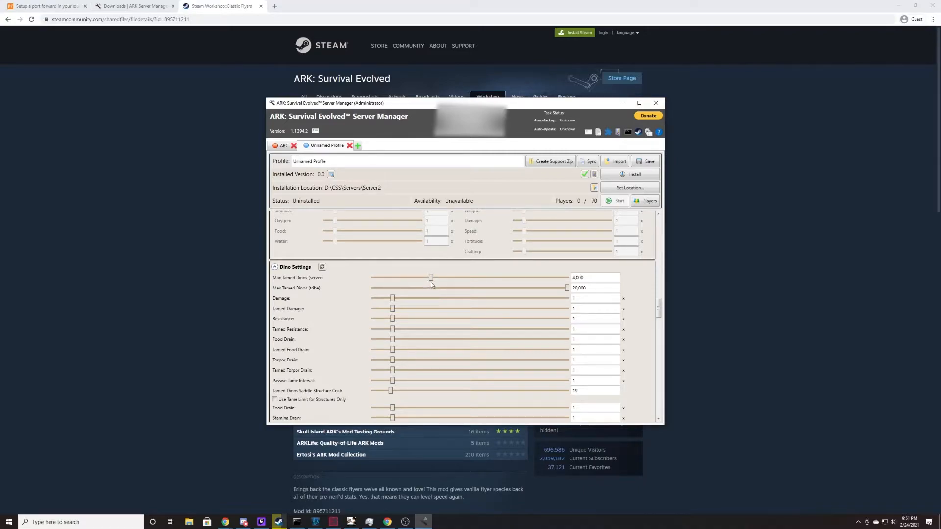
pyautogui.moveTo(431, 278); pyautogui.dragTo(566, 278)
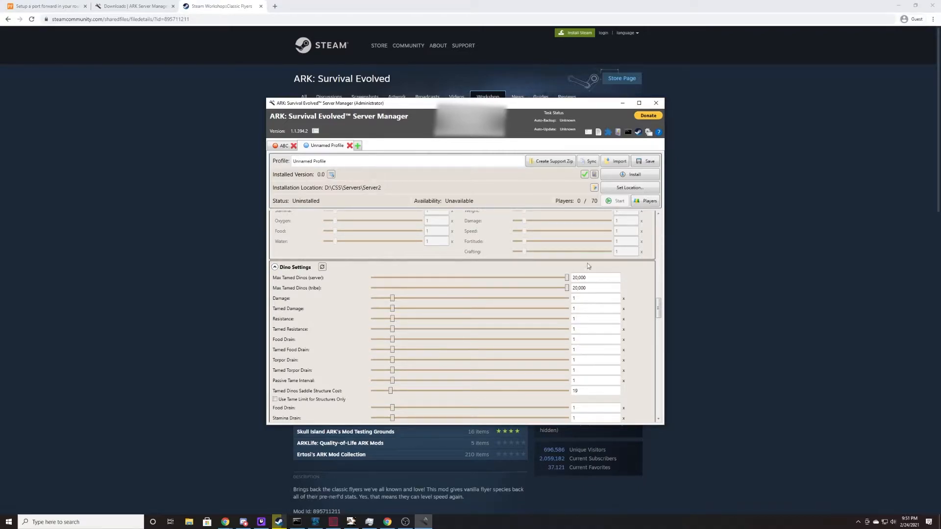
# Scroll through the dino list down to the Environment settings
pyautogui.scroll(-3)
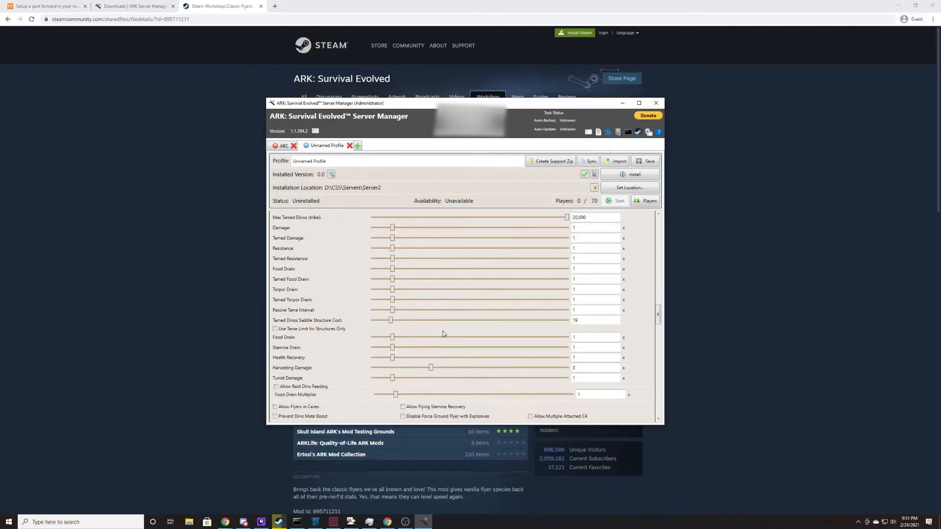
pyautogui.scroll(-3)
pyautogui.write('0')
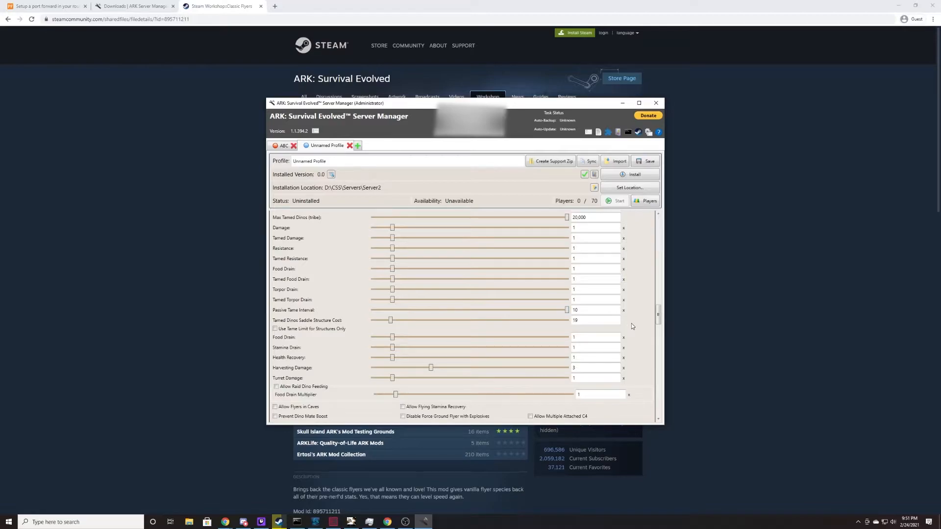
pyautogui.moveTo(426, 319)
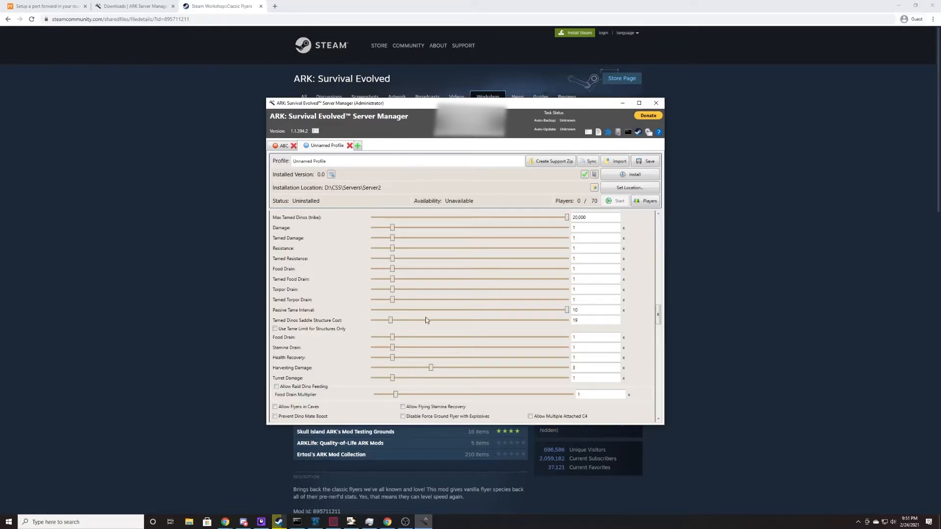
pyautogui.scroll(-3)
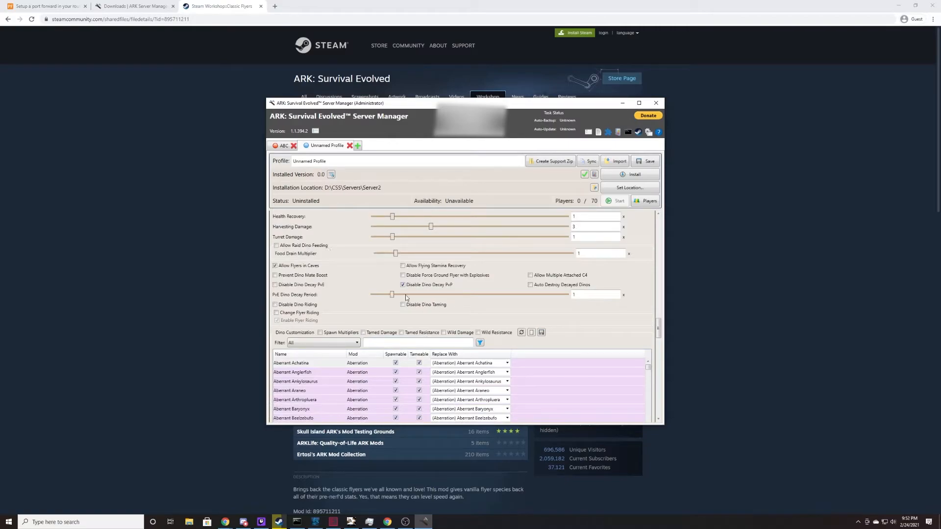
pyautogui.moveTo(342, 266)
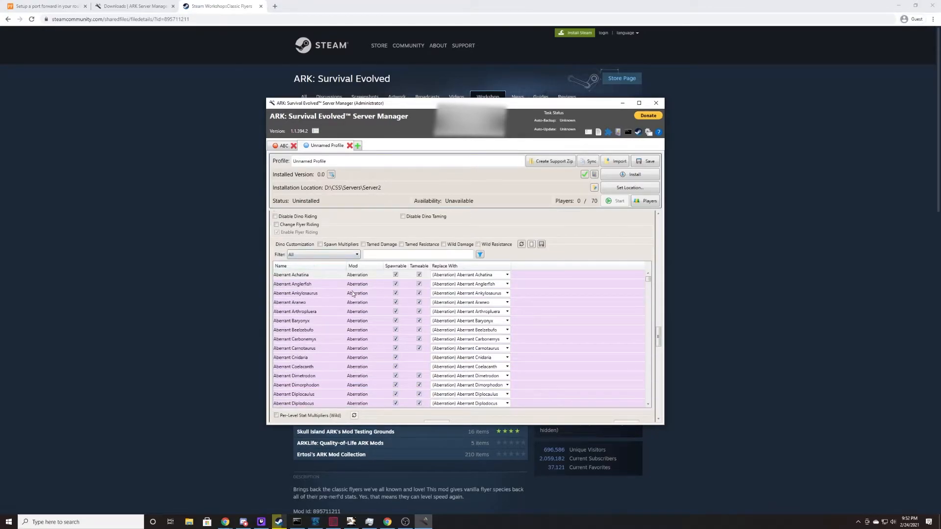
pyautogui.scroll(-3)
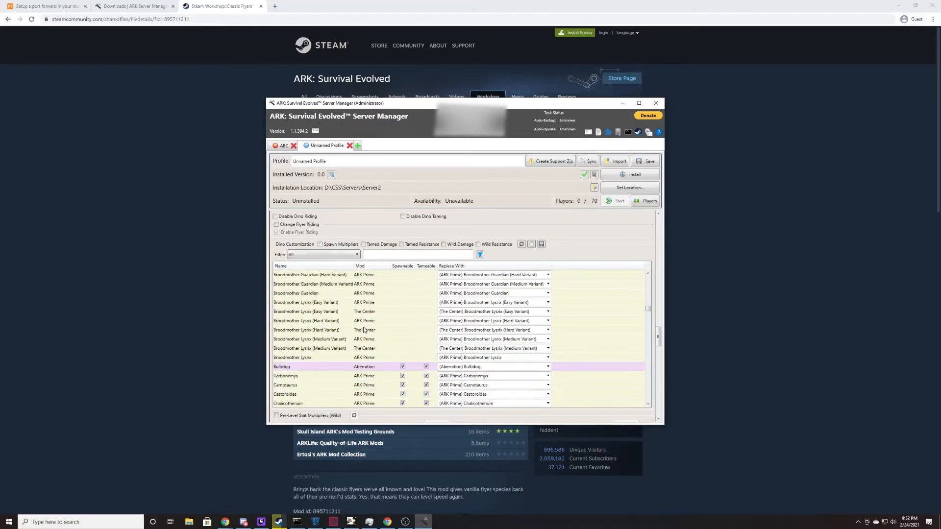
pyautogui.scroll(-3)
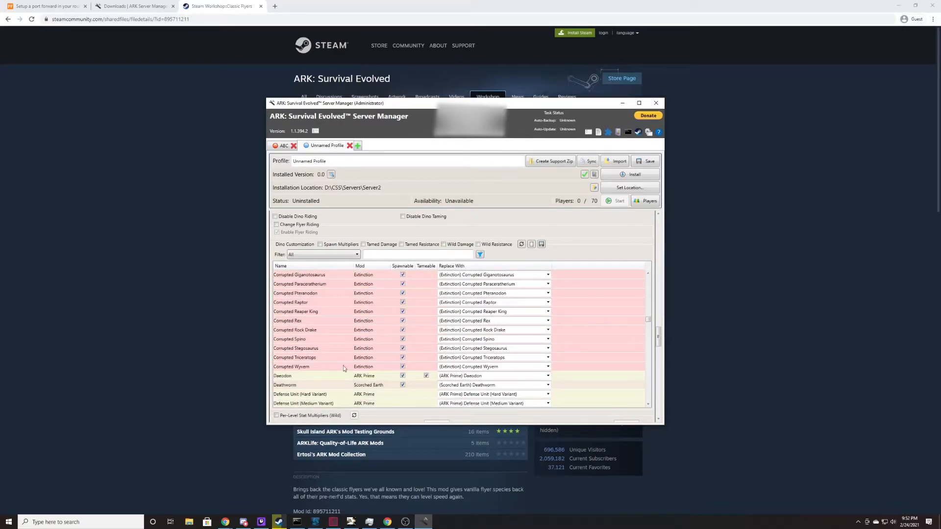
pyautogui.scroll(-3)
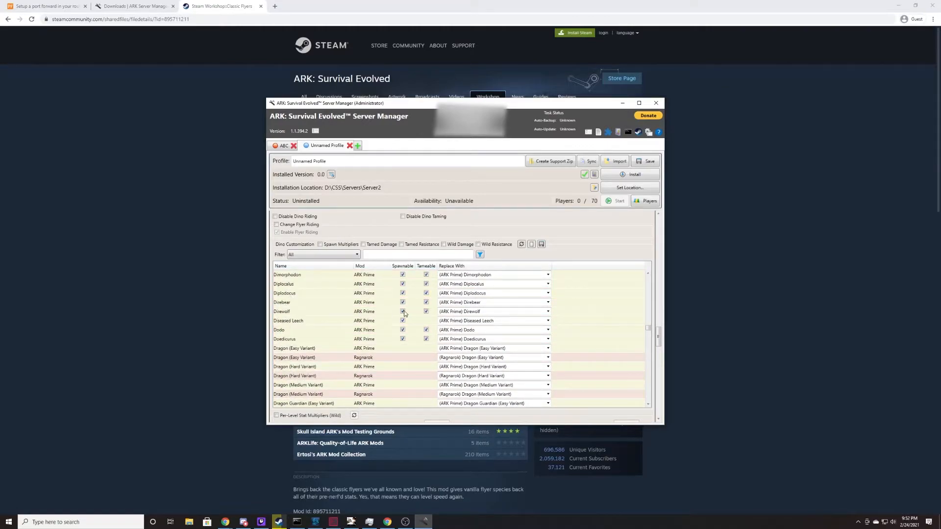
pyautogui.click(403, 310)
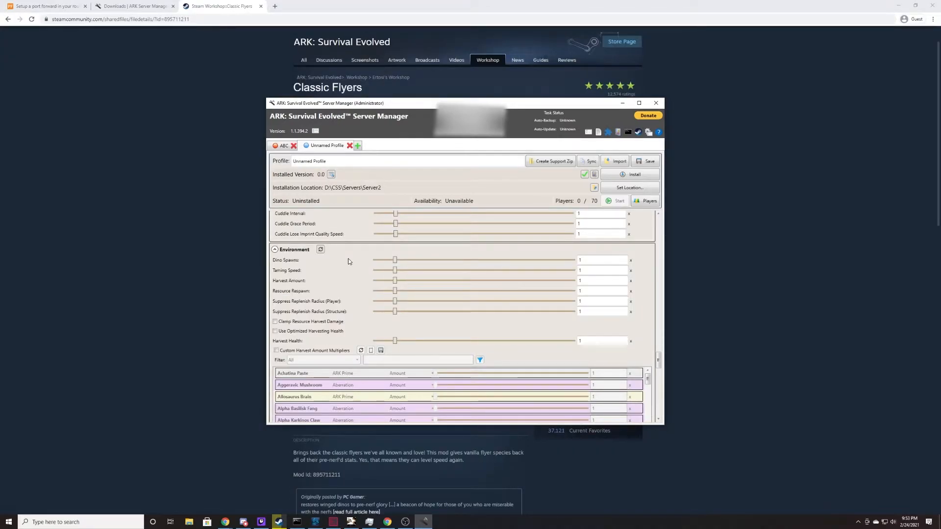
pyautogui.moveTo(452, 262)
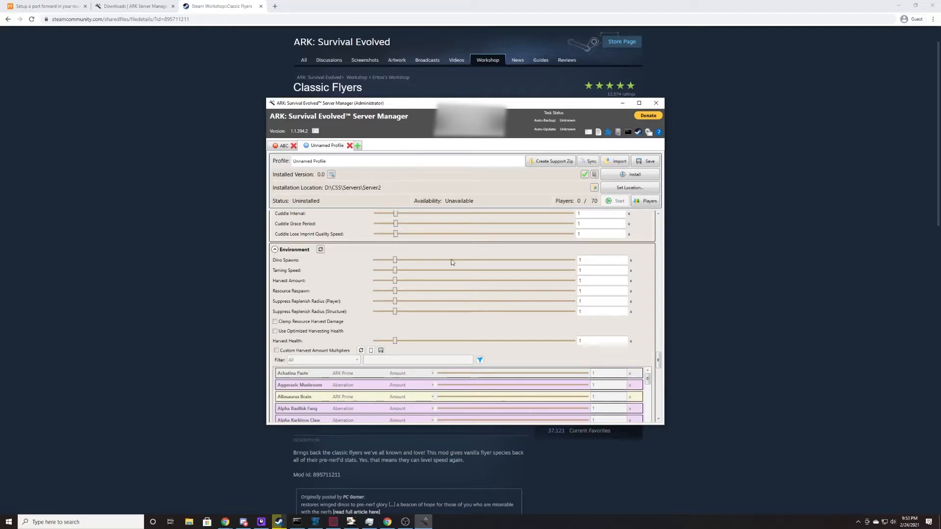
pyautogui.moveTo(396, 270)
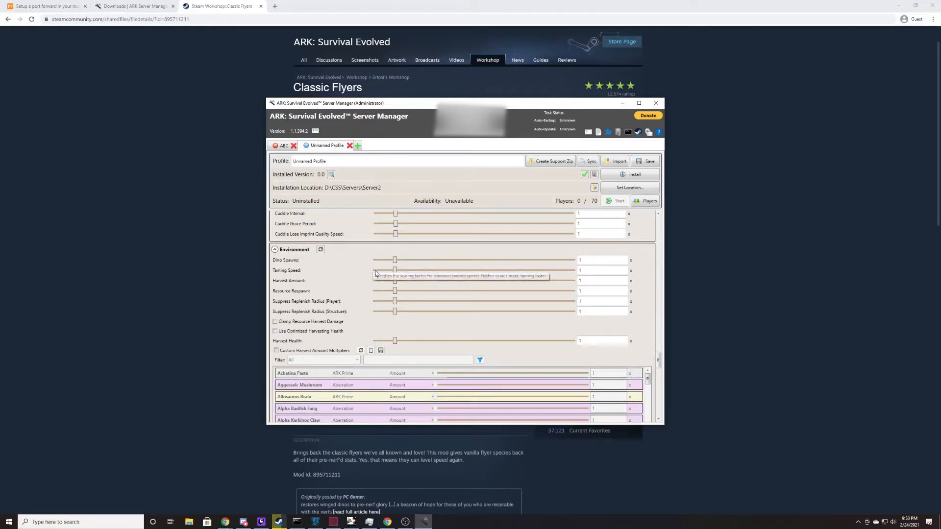
pyautogui.moveTo(359, 250)
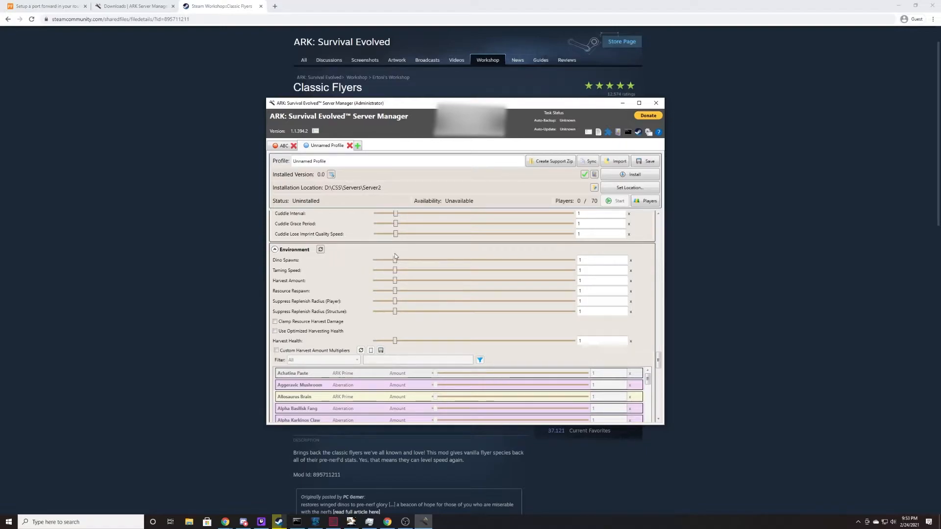
# Raise the dino spawns and taming speed sliders to 2
pyautogui.moveTo(395, 259); pyautogui.dragTo(413, 259)
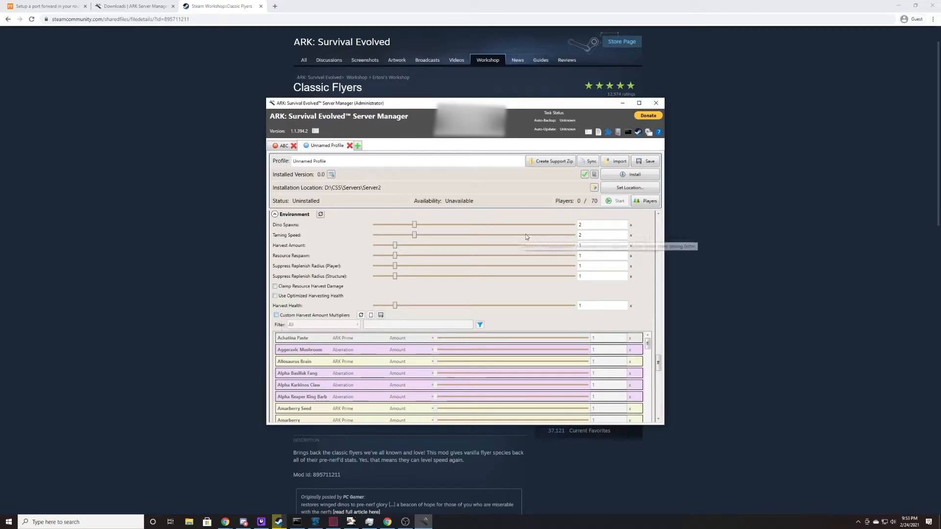
pyautogui.scroll(-3)
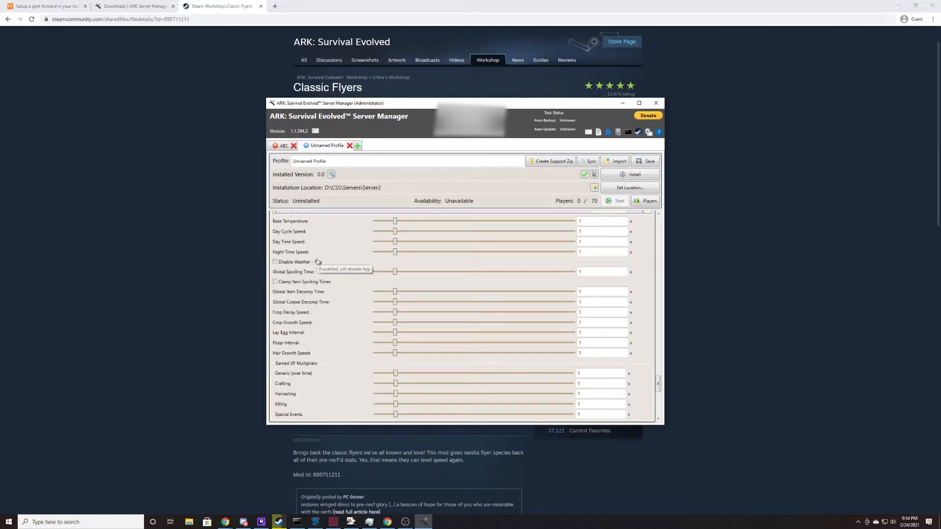
pyautogui.moveTo(341, 226)
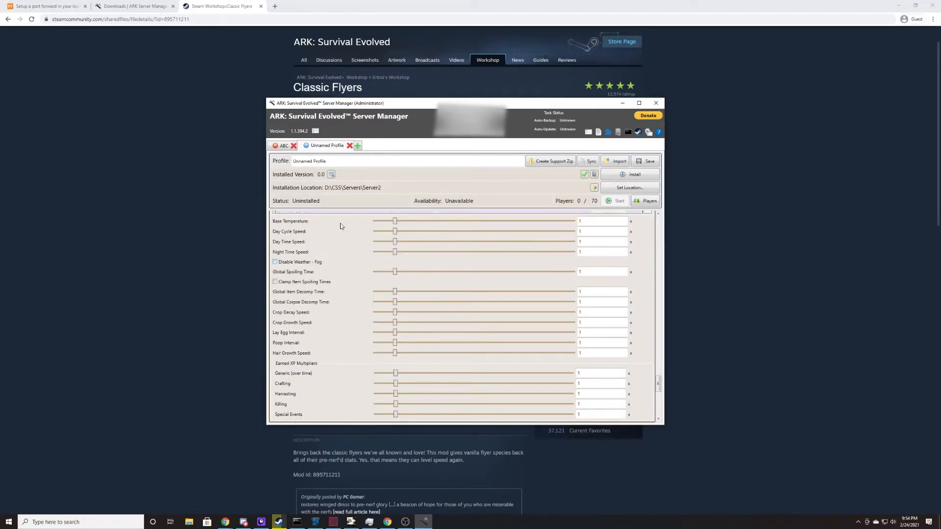
pyautogui.moveTo(395, 241)
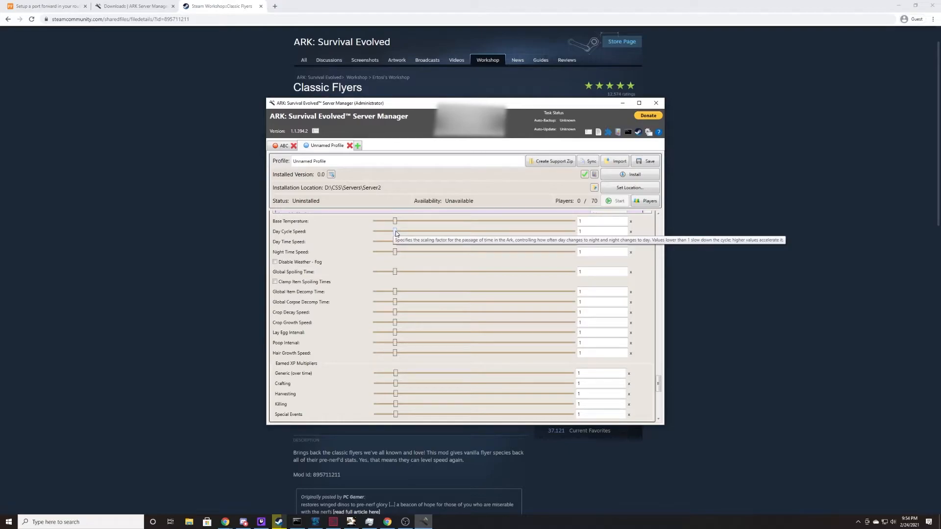
# Set day cycle speed to about 0.37 and night time speed to about 1.09
pyautogui.moveTo(395, 231); pyautogui.dragTo(381, 232)
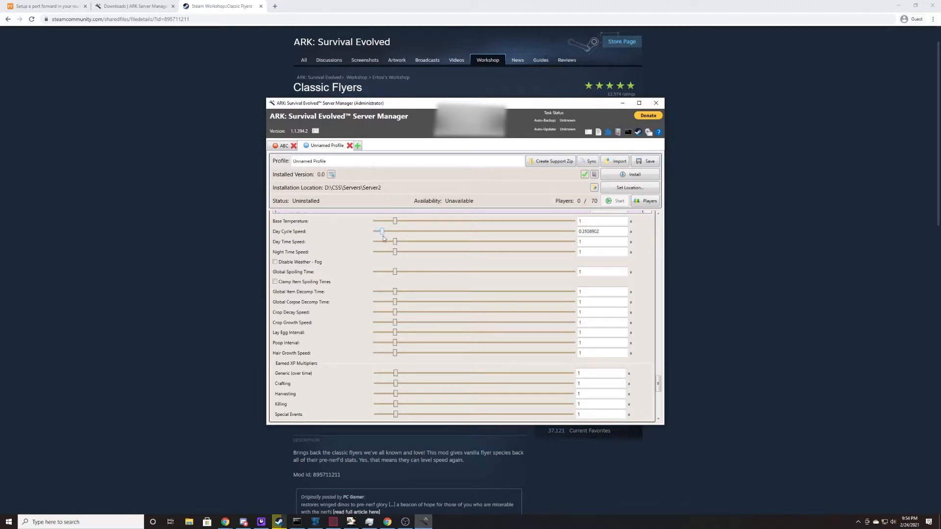
pyautogui.moveTo(380, 232); pyautogui.dragTo(382, 231)
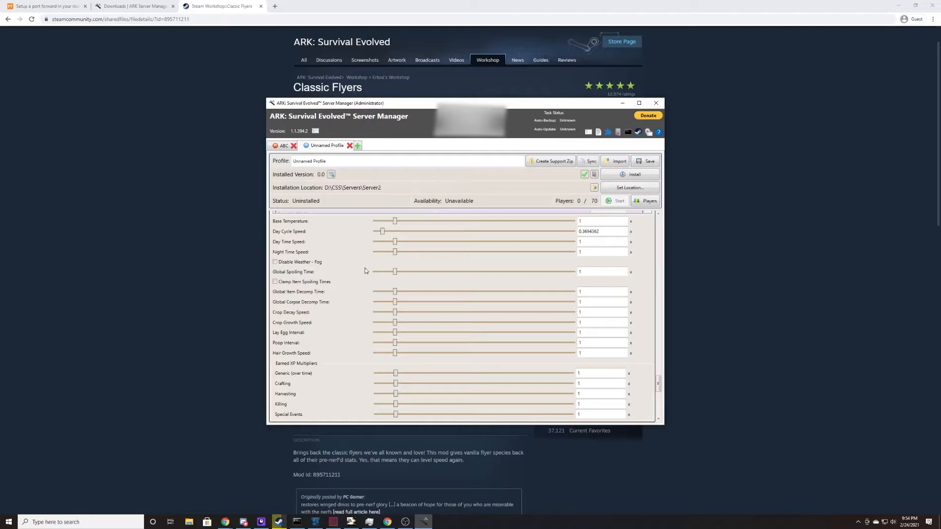
pyautogui.moveTo(395, 252)
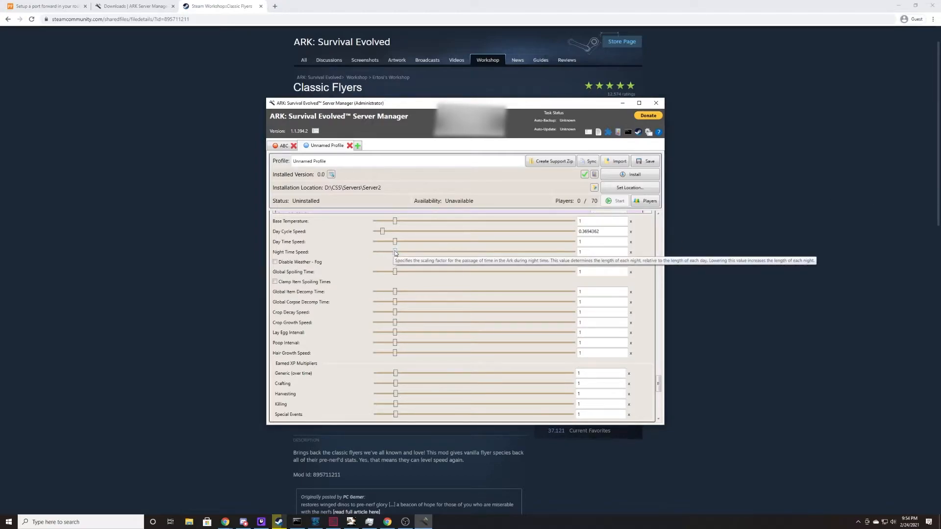
pyautogui.moveTo(395, 252); pyautogui.dragTo(395, 252)
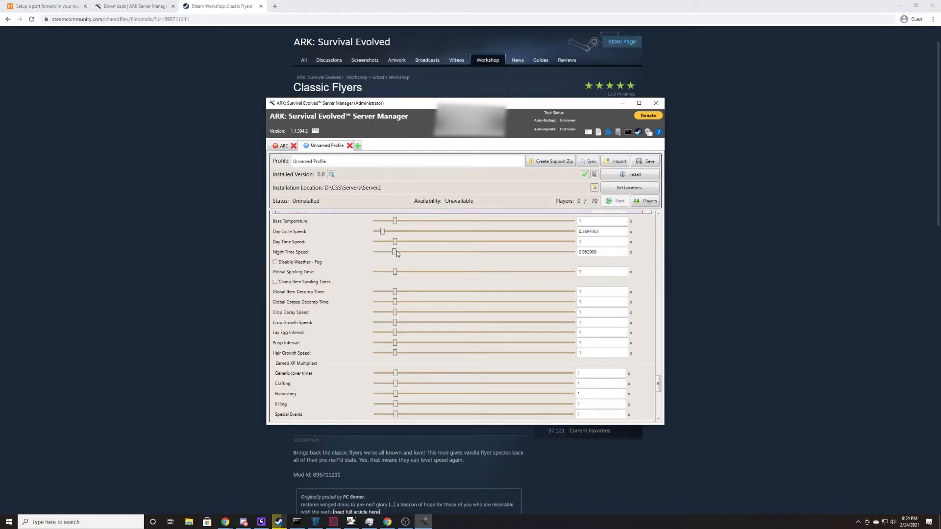
pyautogui.moveTo(395, 252); pyautogui.dragTo(397, 252)
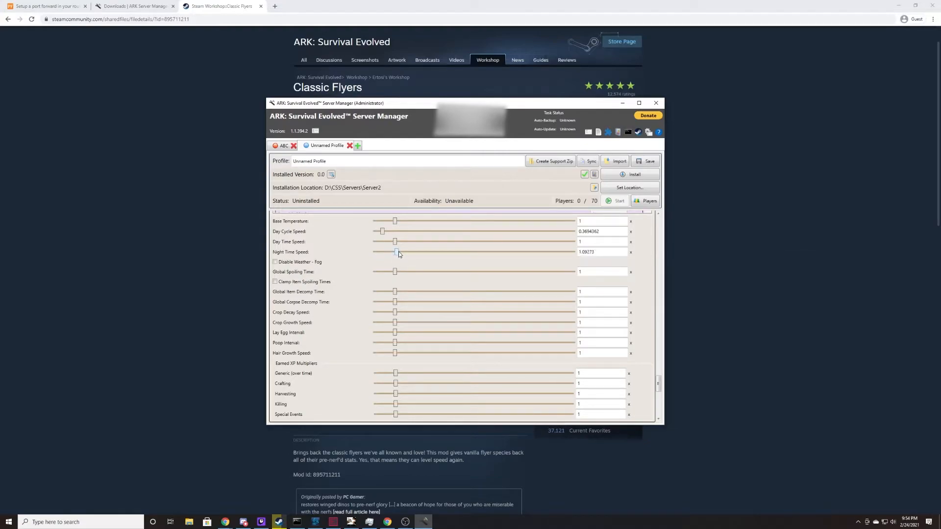
pyautogui.scroll(-3)
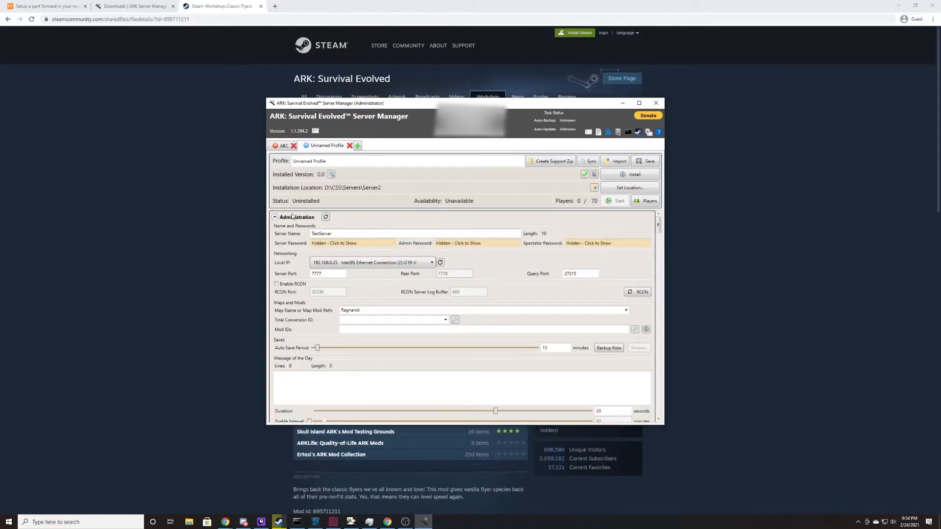
pyautogui.click(275, 217)
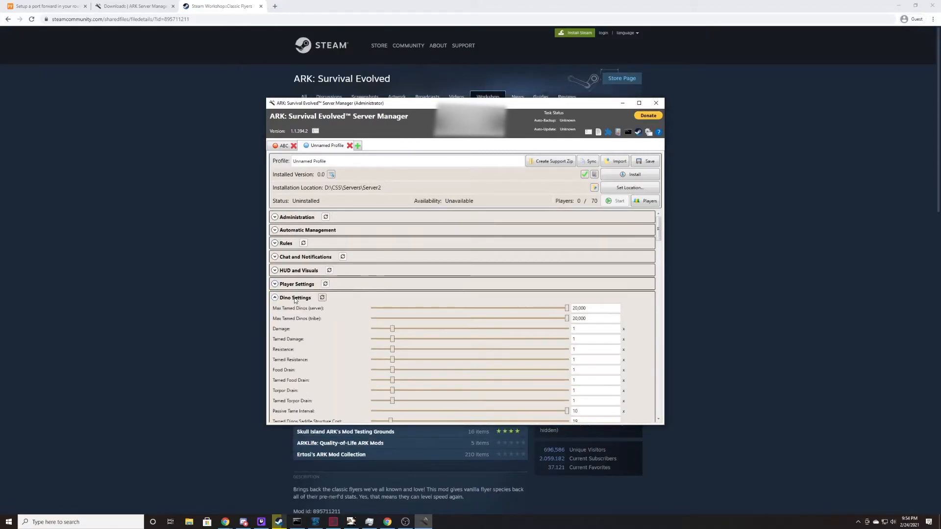
pyautogui.click(295, 298)
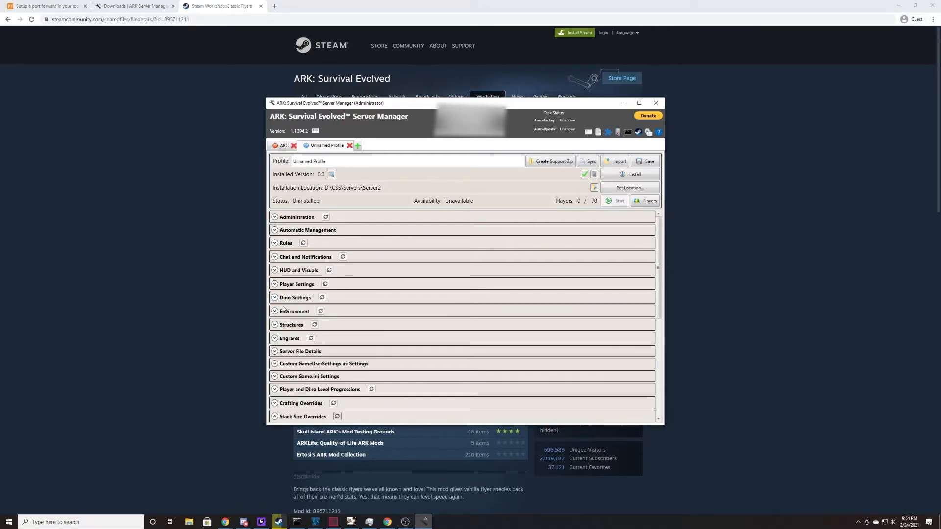
pyautogui.moveTo(291, 284)
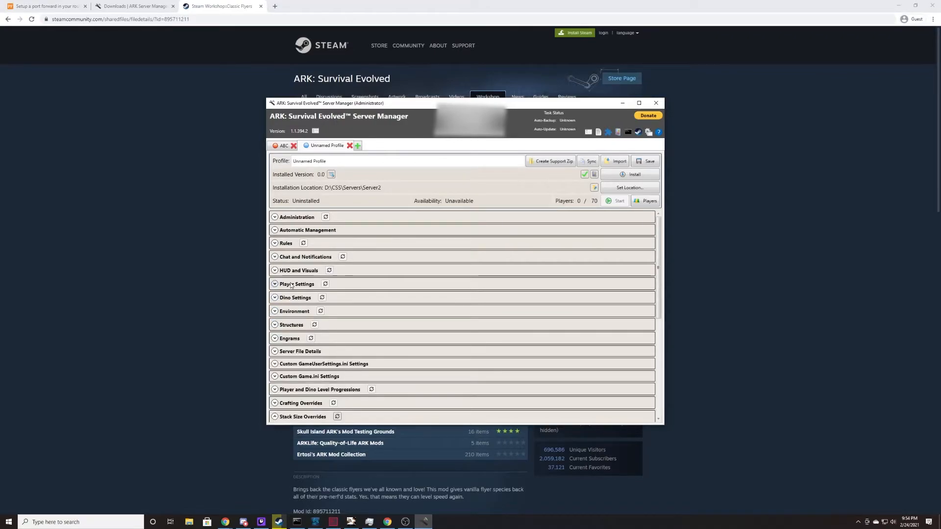
pyautogui.click(296, 285)
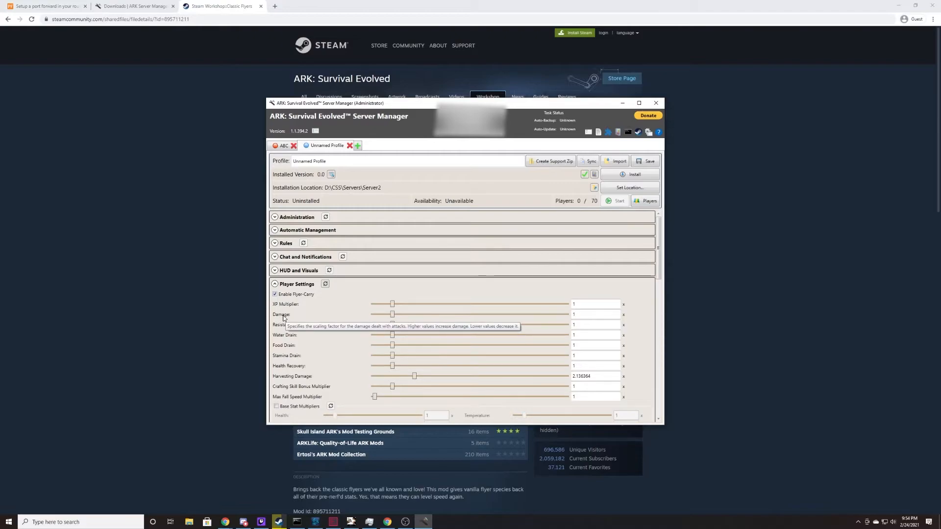
pyautogui.click(296, 284)
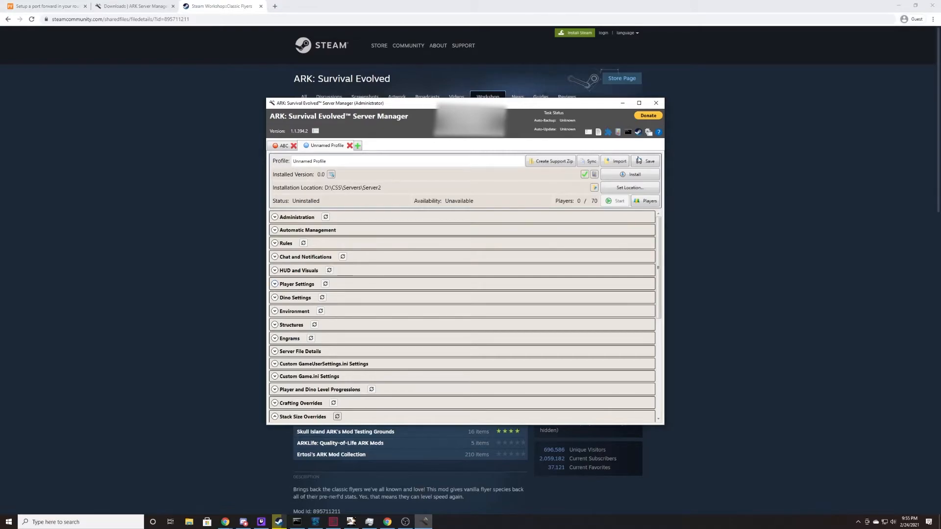
pyautogui.click(648, 161)
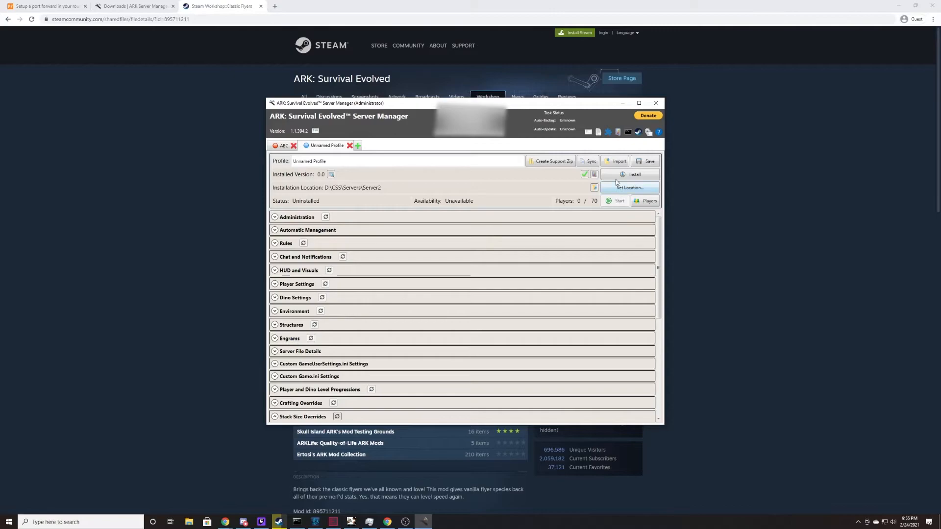
pyautogui.moveTo(620, 160)
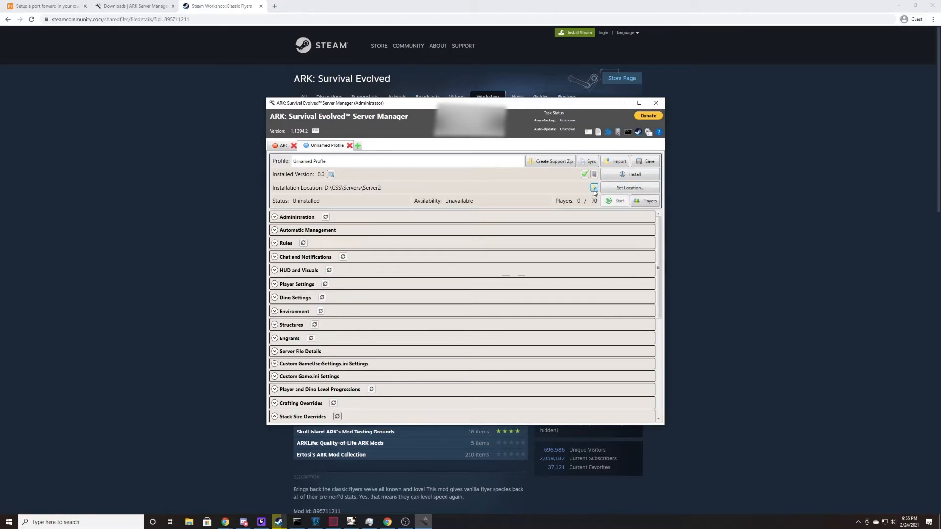
pyautogui.click(594, 188)
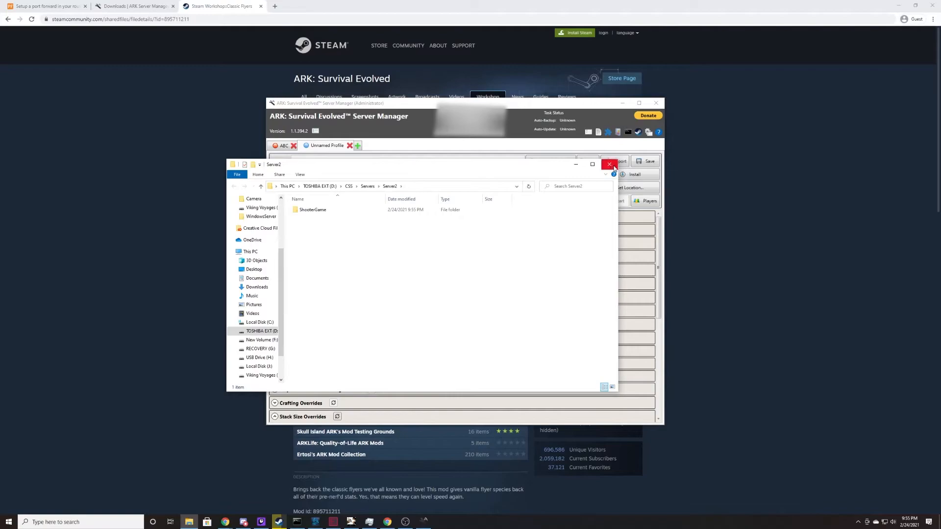
pyautogui.click(608, 165)
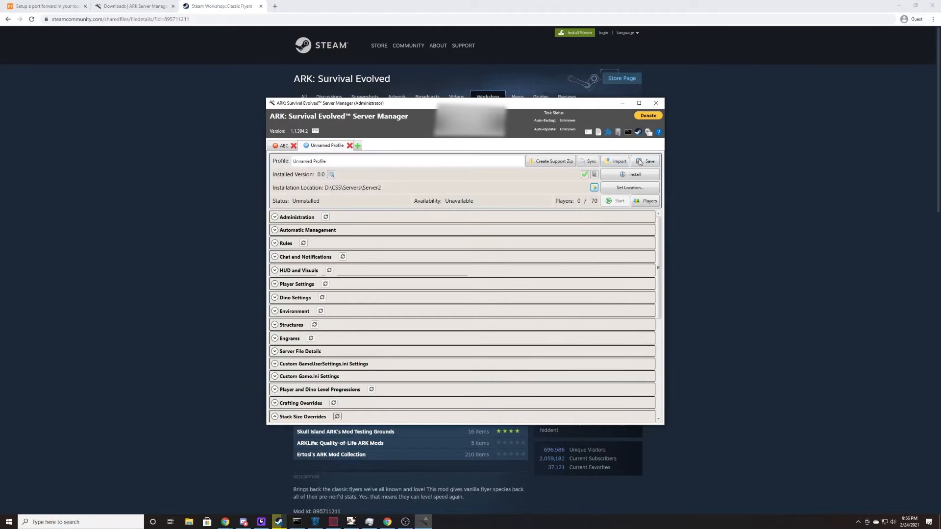
# Start installing the server files, opening the Update Progress window
pyautogui.click(635, 174)
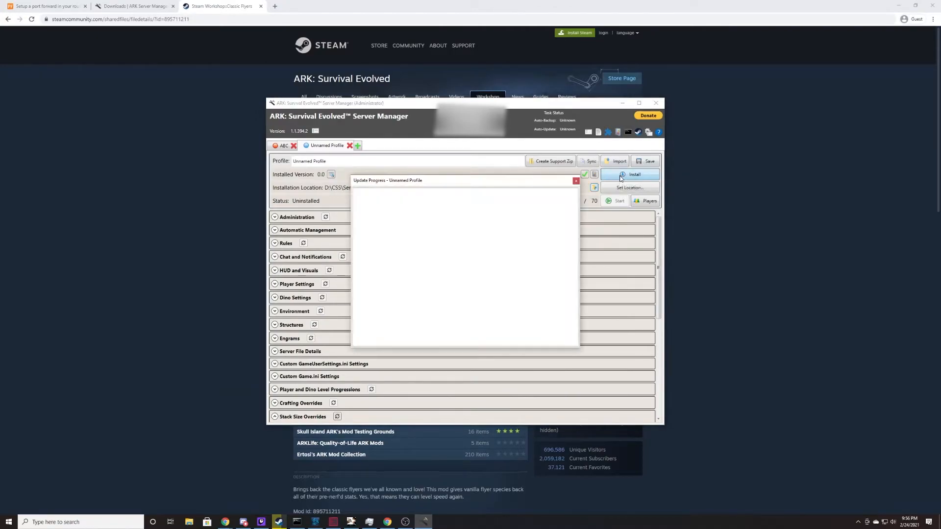
pyautogui.moveTo(438, 177)
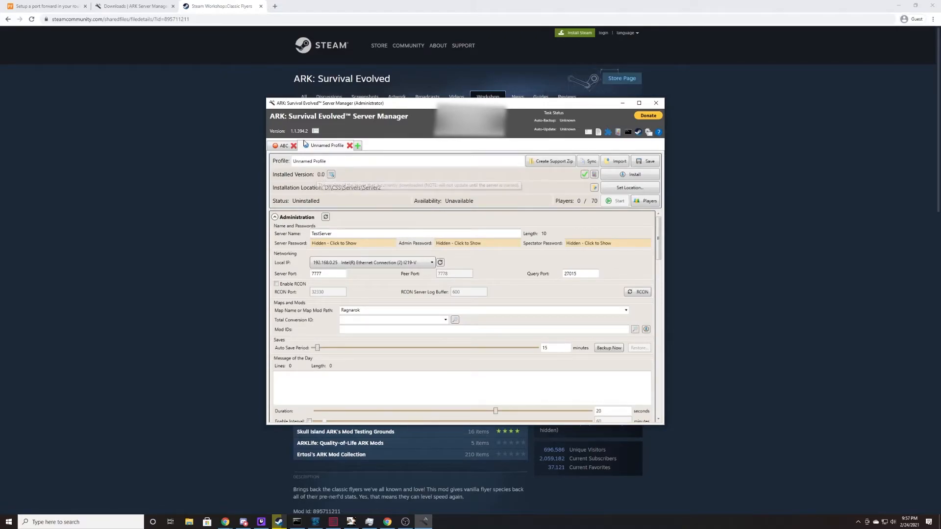
pyautogui.click(283, 145)
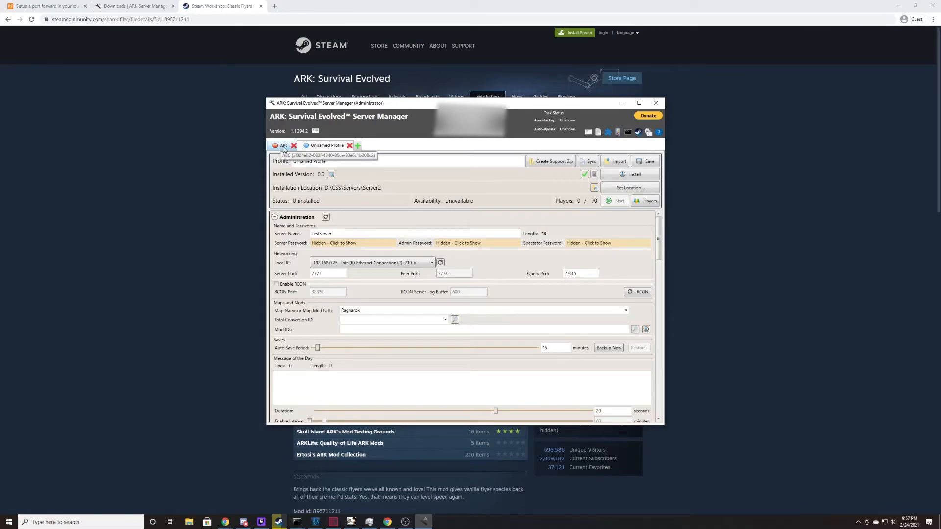
pyautogui.click(282, 145)
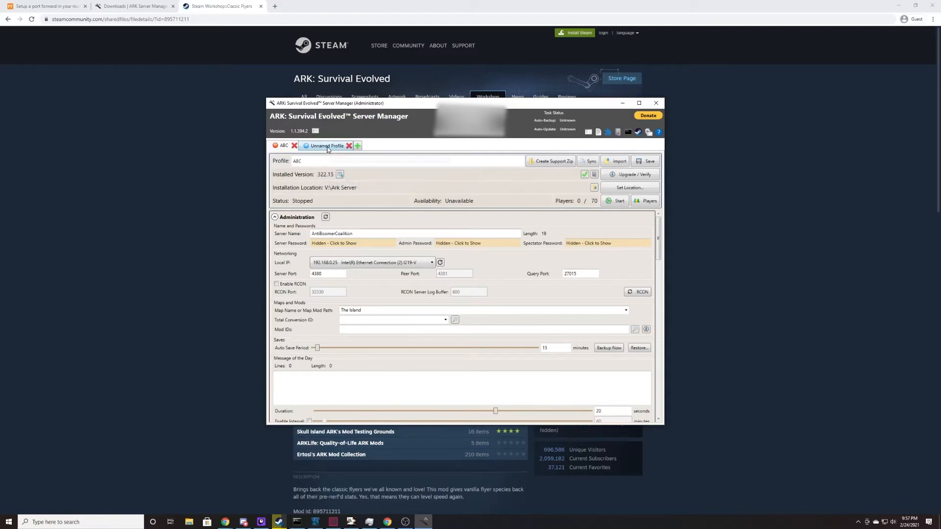
pyautogui.click(328, 145)
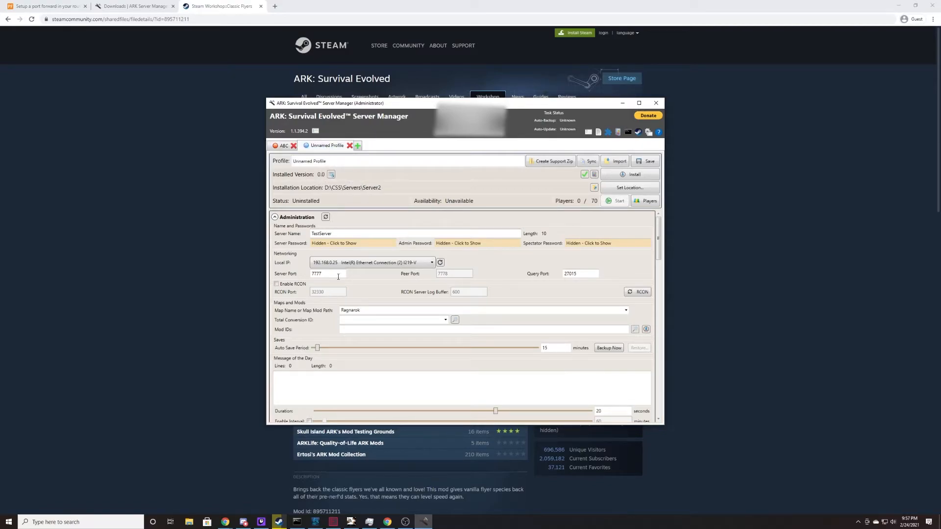
pyautogui.moveTo(327, 274)
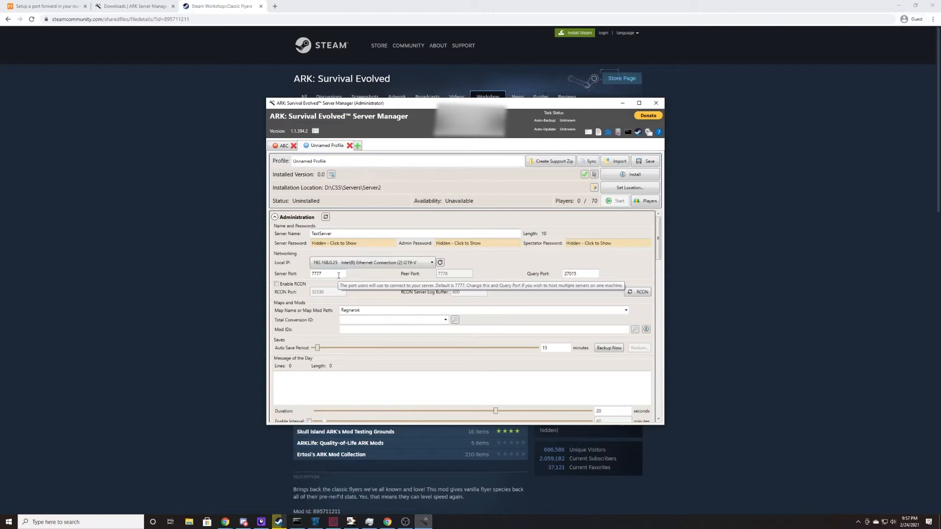
pyautogui.moveTo(328, 274)
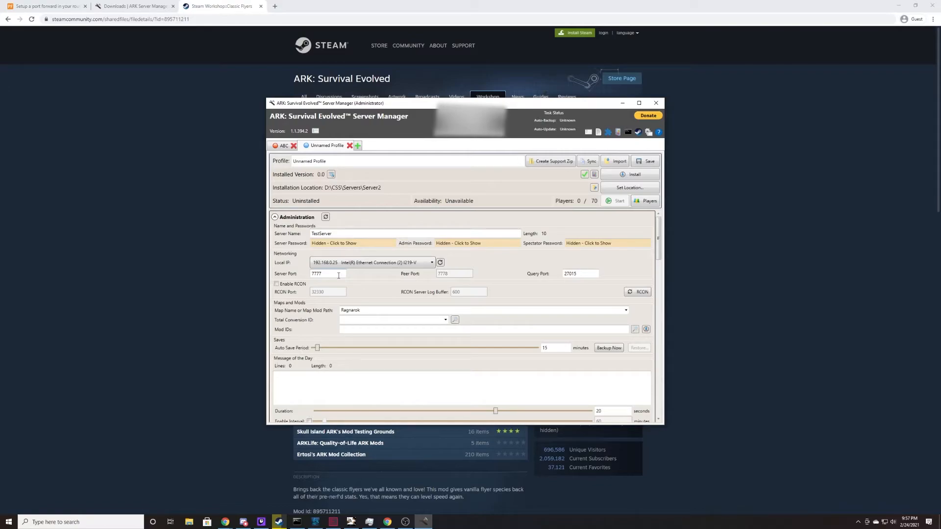
pyautogui.moveTo(402, 285)
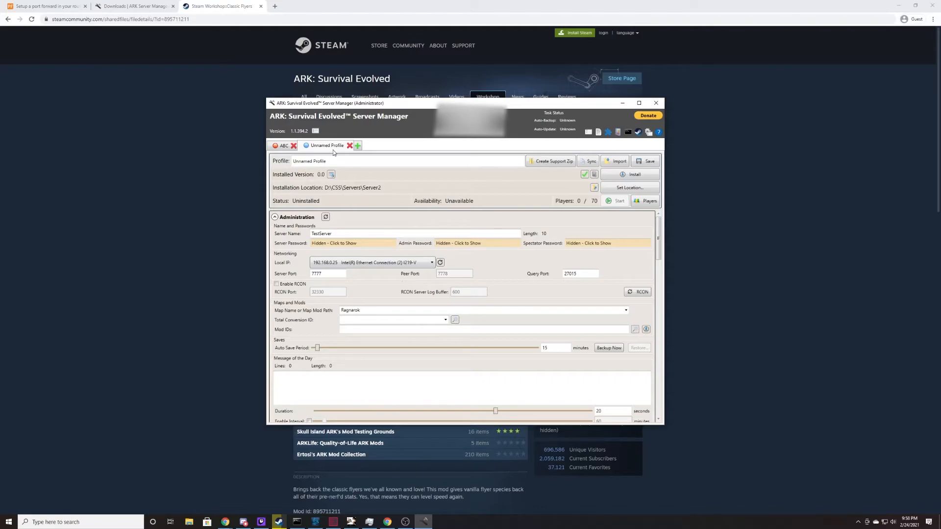
pyautogui.click(45, 6)
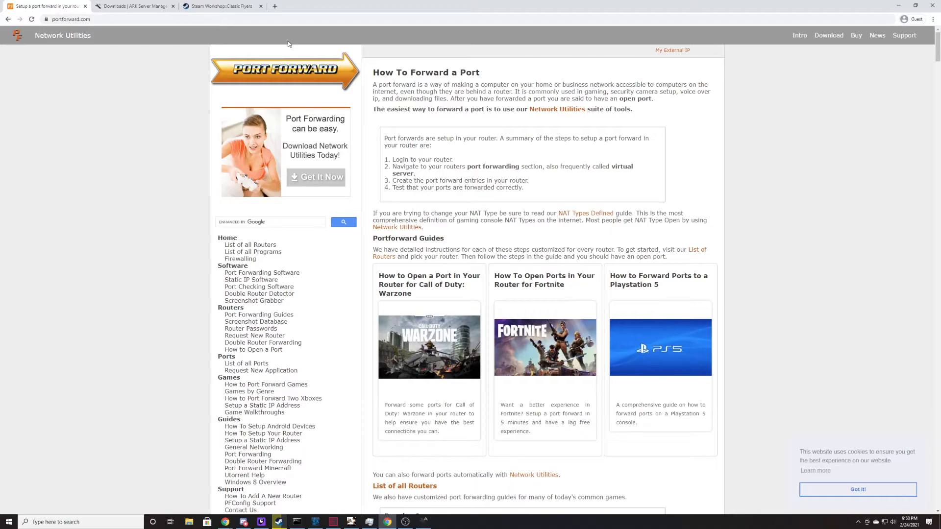
# Go from the portforward.com home page to the list of all routers
pyautogui.scroll(-3)
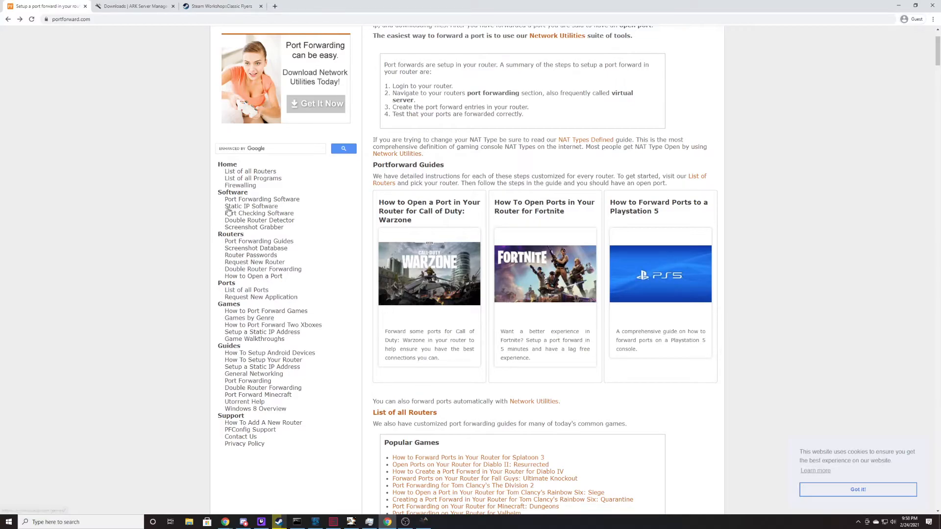
pyautogui.click(250, 171)
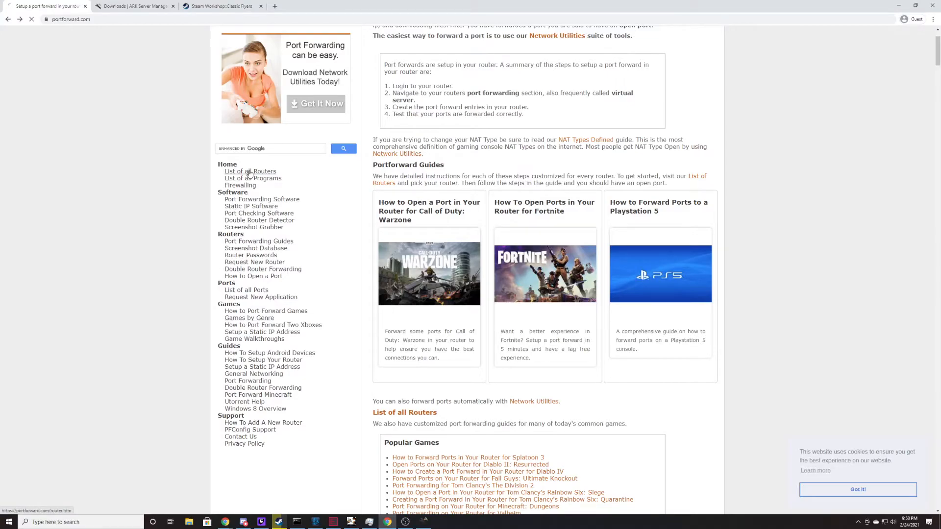
pyautogui.click(250, 171)
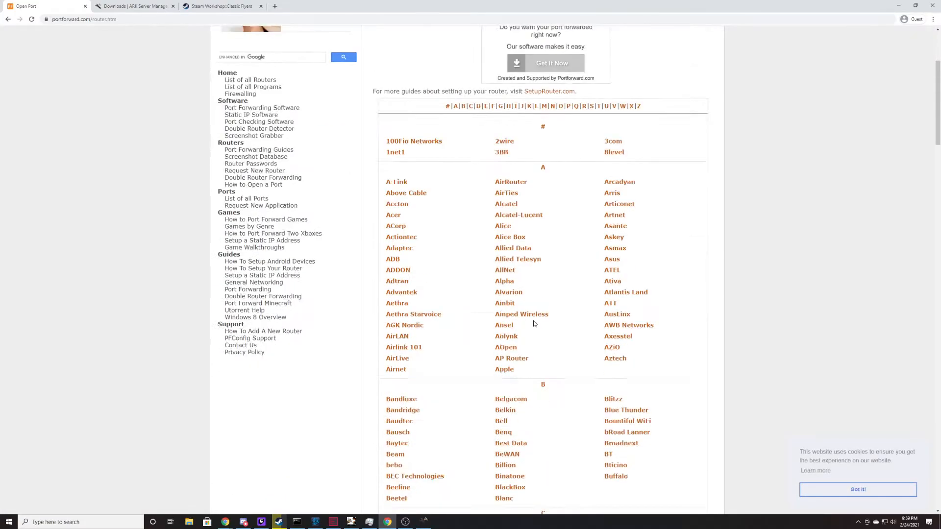
# Scroll down the router list to G and choose the Gigabyte brand
pyautogui.scroll(-3)
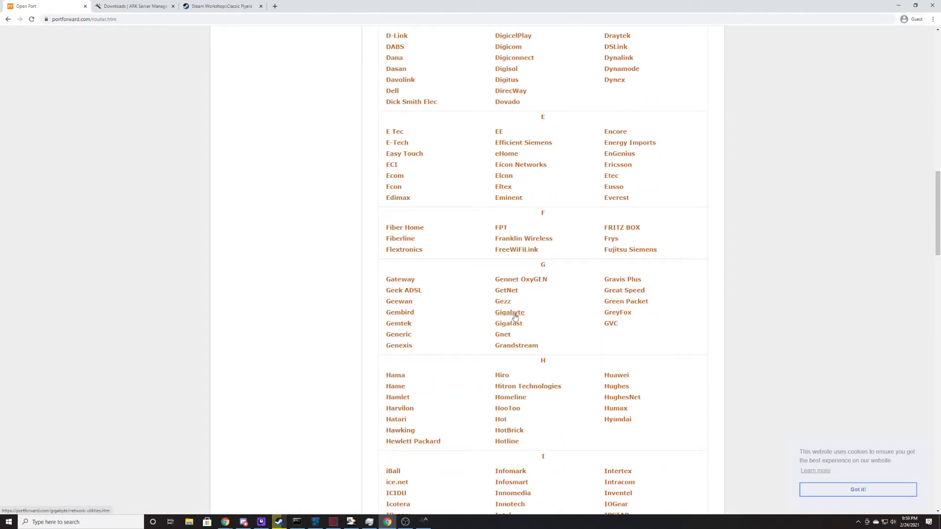
pyautogui.click(510, 312)
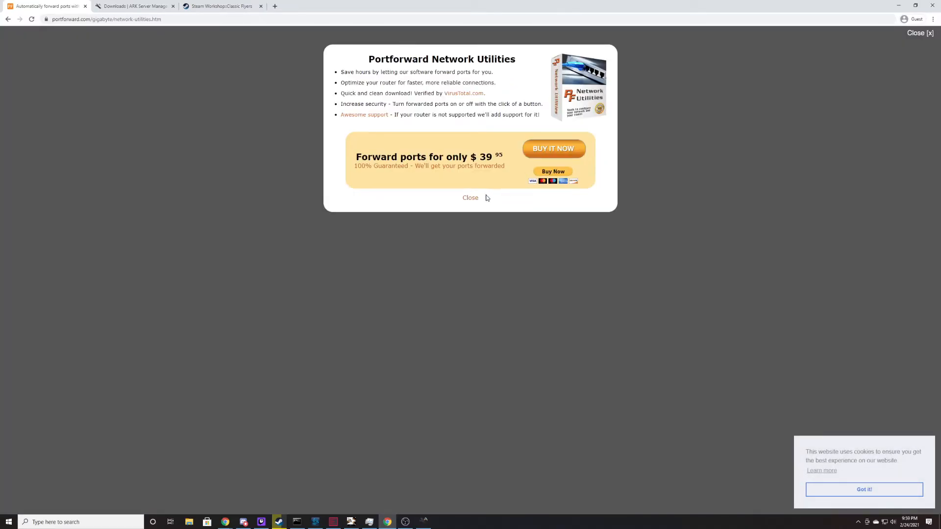
# Close the Network Utilities popup to reveal the Gigabyte router guides
pyautogui.click(470, 197)
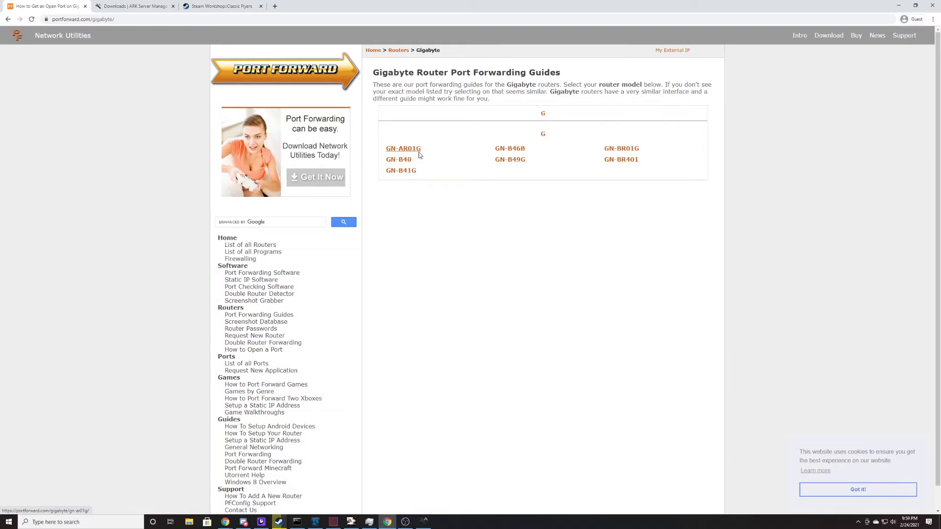
pyautogui.moveTo(399, 158)
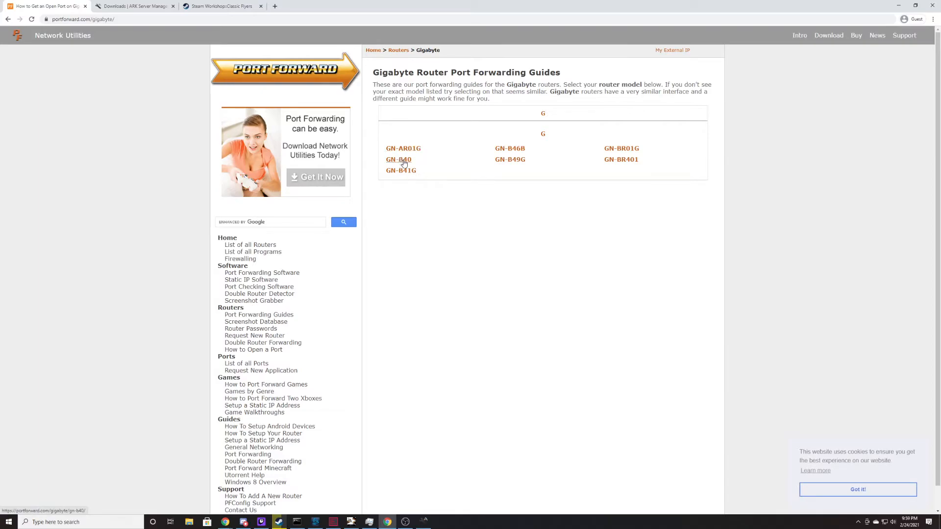
# Read through the Gigabyte GN-B40 port forwarding guide's steps
pyautogui.click(398, 159)
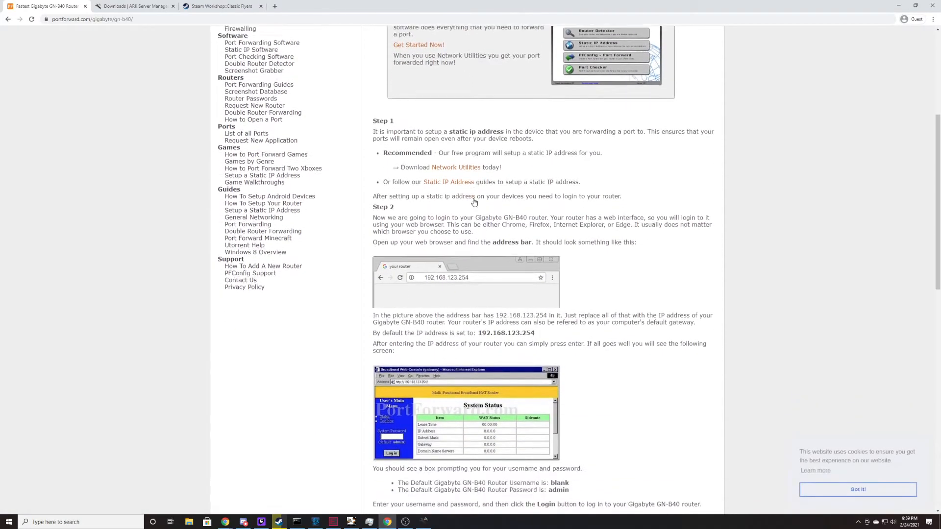
pyautogui.scroll(-3)
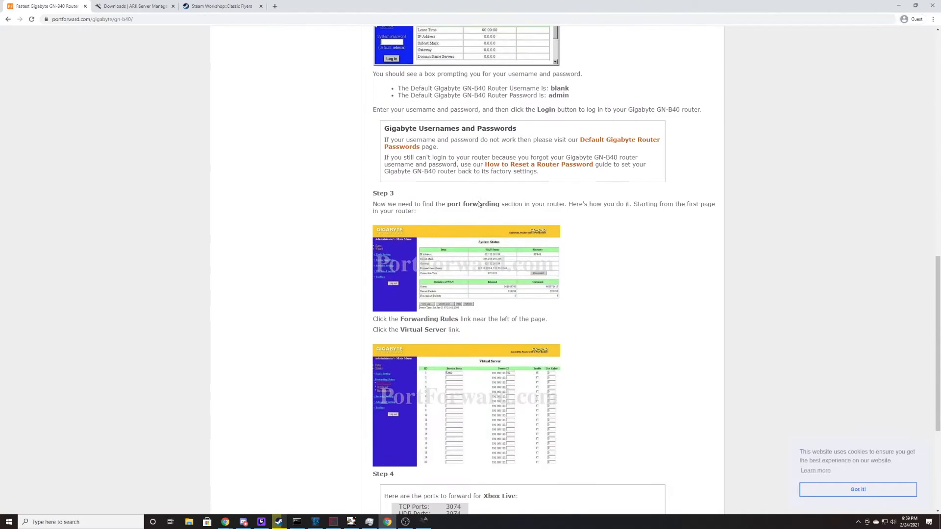
pyautogui.scroll(-3)
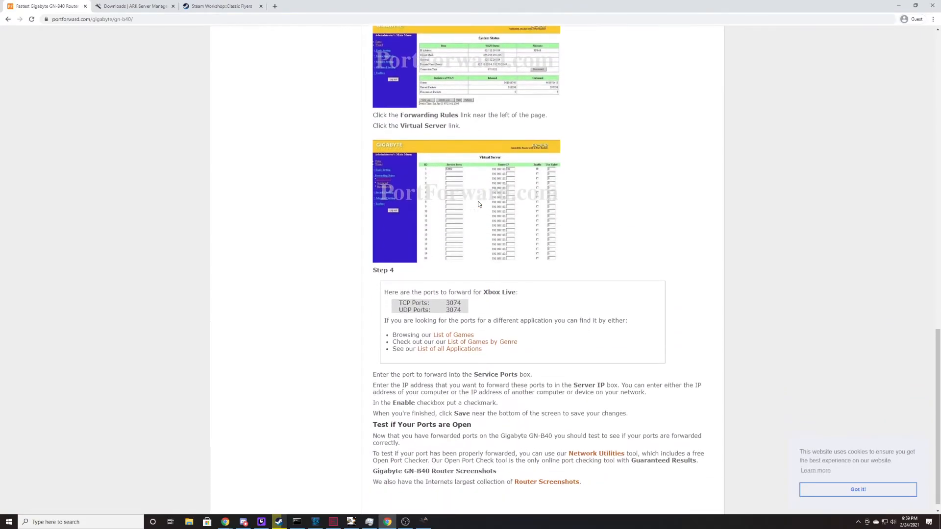
pyautogui.scroll(-3)
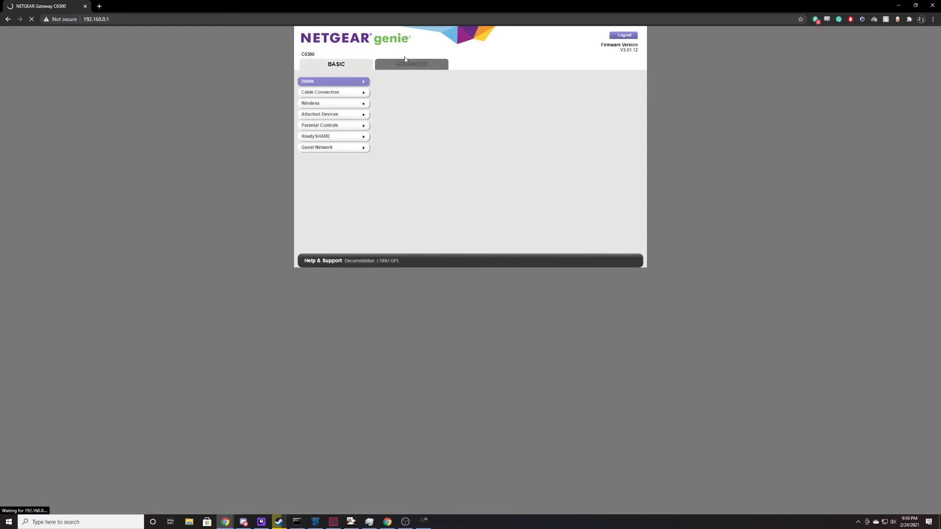
# Reach the port forwarding page under NETGEAR genie's Advanced Setup
pyautogui.click(411, 65)
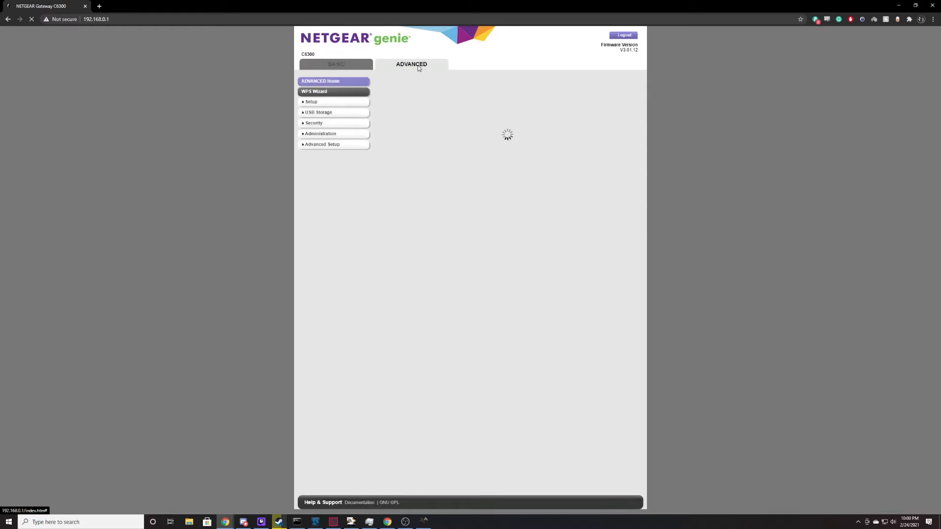
pyautogui.click(323, 144)
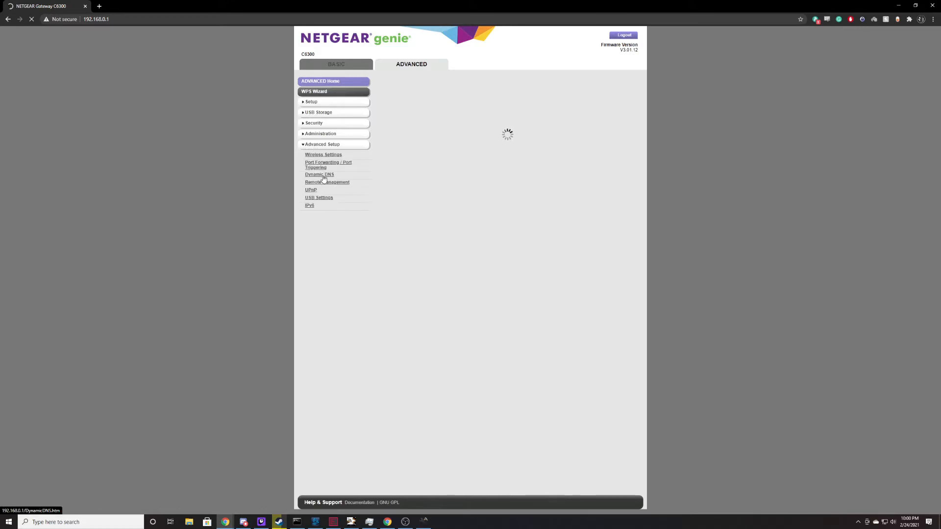
pyautogui.click(328, 165)
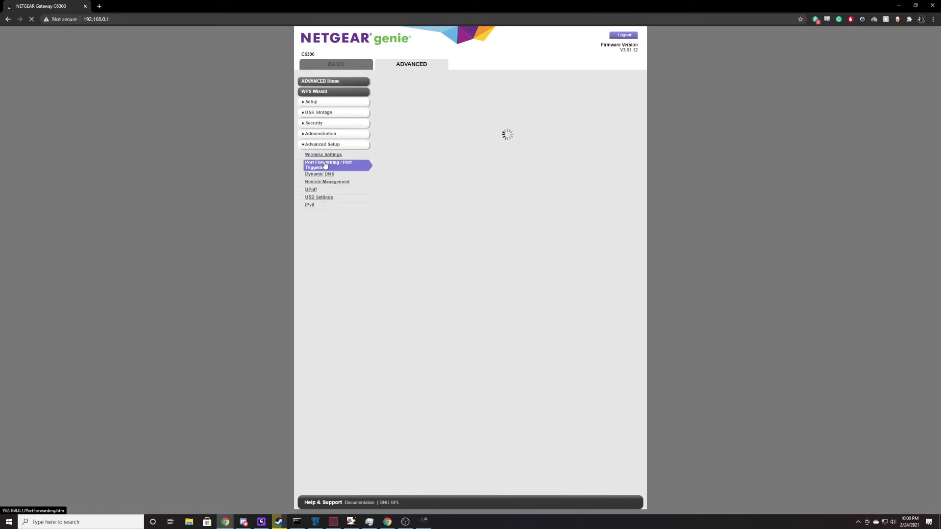
pyautogui.click(328, 165)
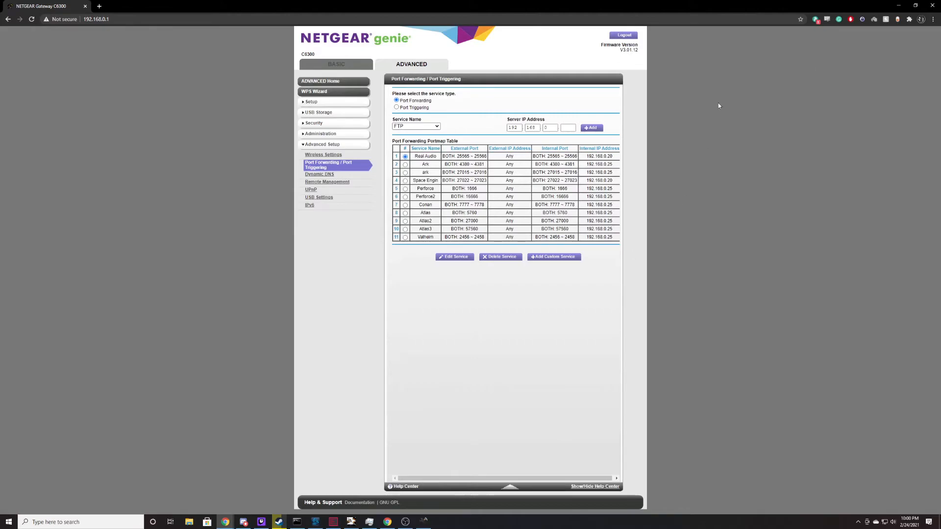
pyautogui.moveTo(465, 249)
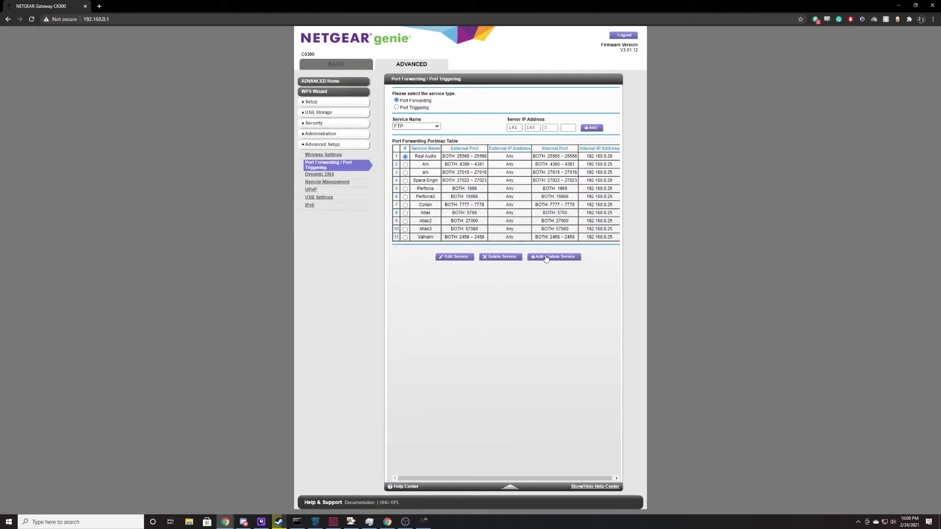
# Add a custom service named Ark2 using the same port range internally
pyautogui.click(553, 256)
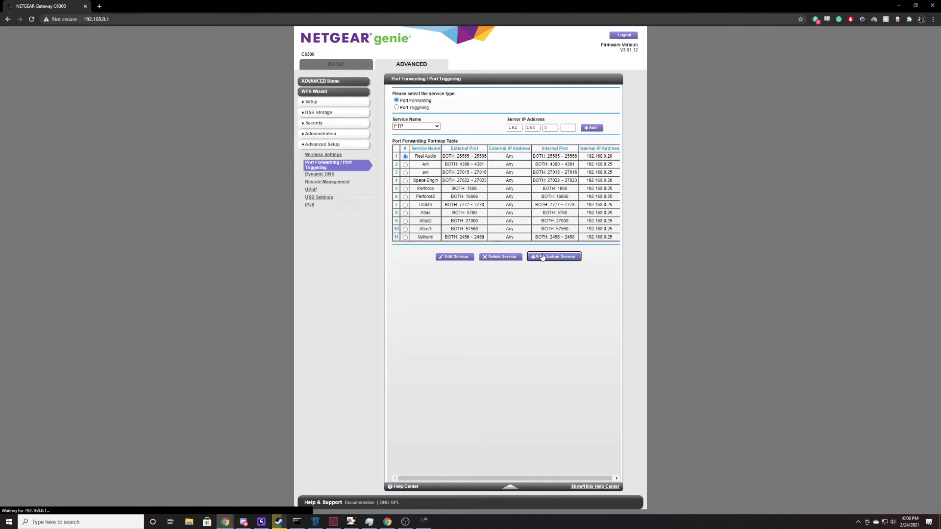
pyautogui.click(553, 255)
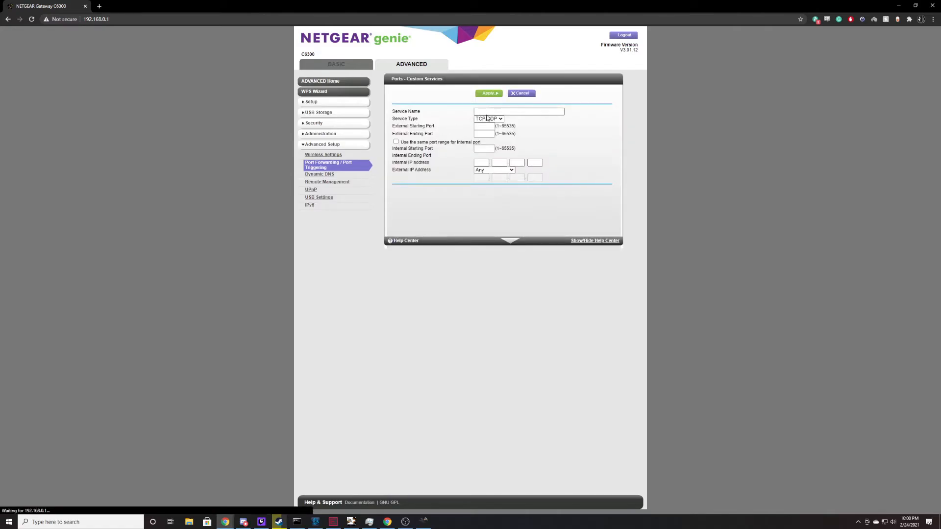
pyautogui.click(396, 181)
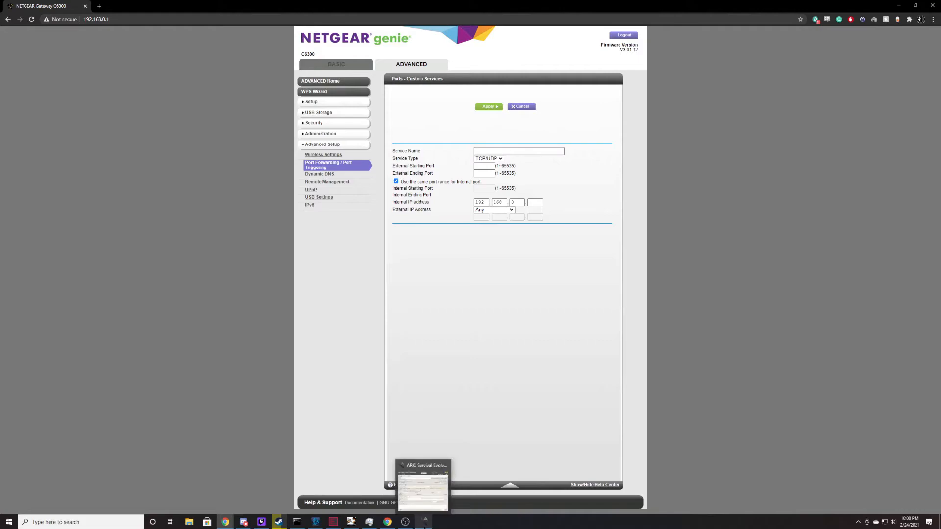
pyautogui.click(422, 487)
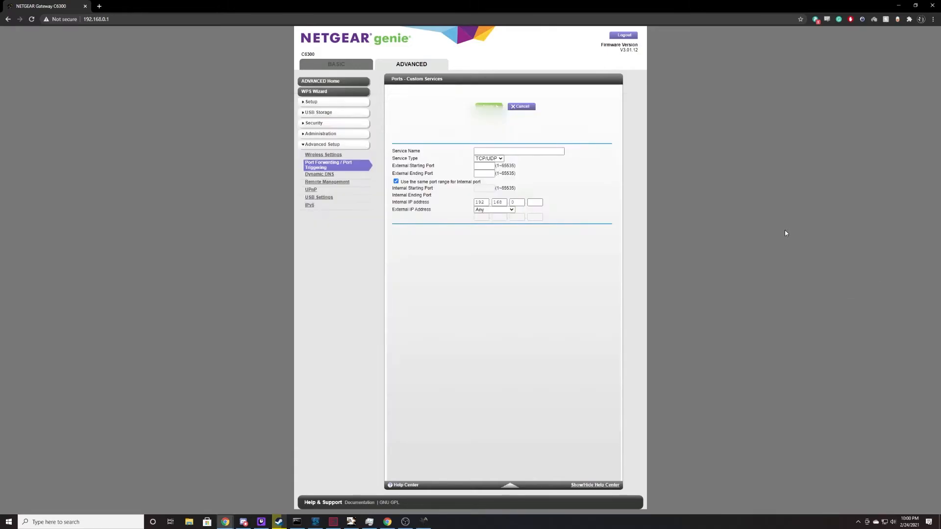
pyautogui.click(518, 151)
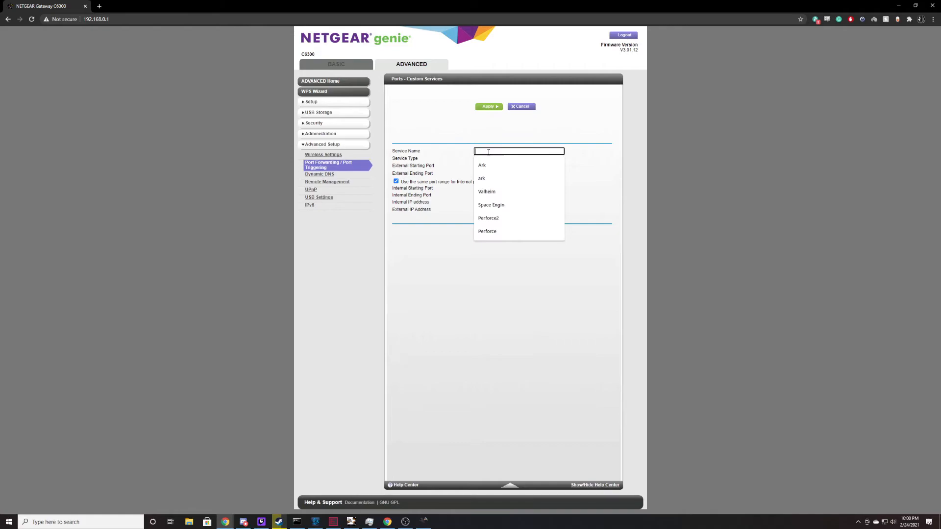
pyautogui.write('Ark2')
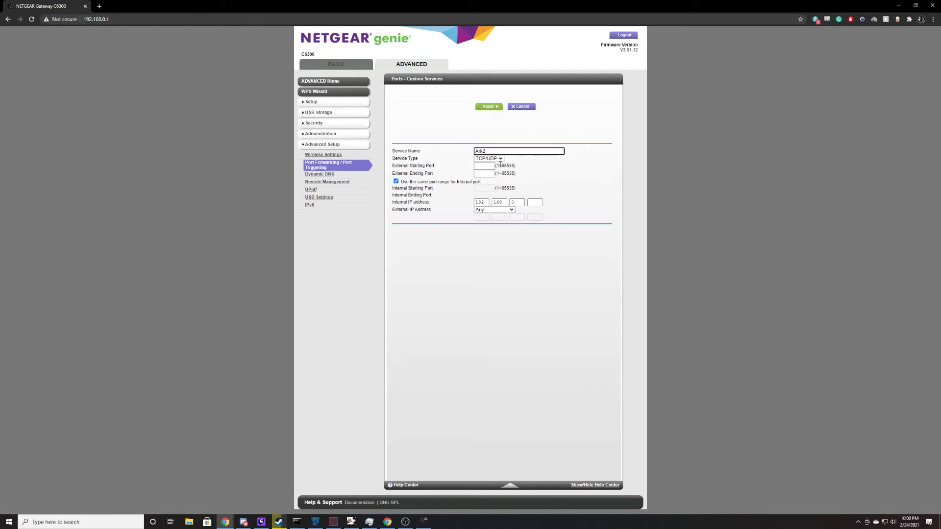
# Set external ports 7777–7778 and internal IP 192.168.0.25 for Ark2
pyautogui.click(483, 166)
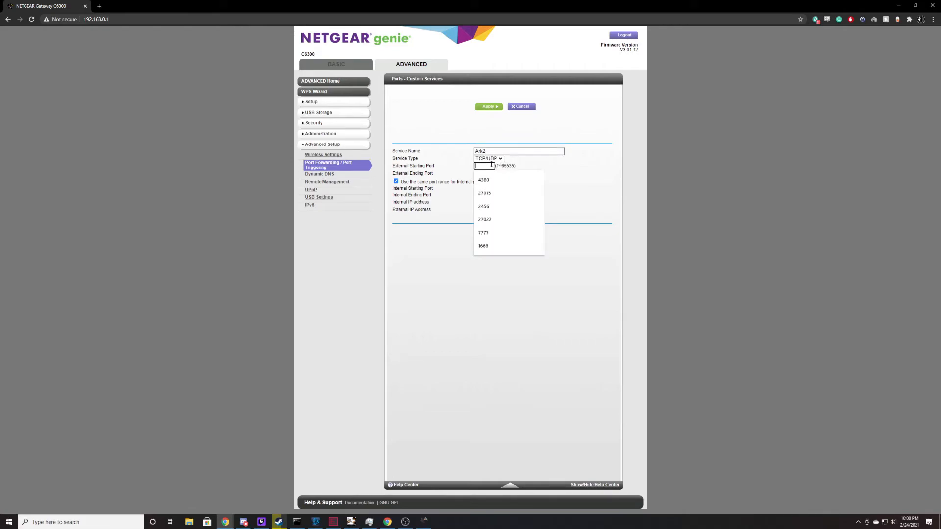
pyautogui.click(483, 233)
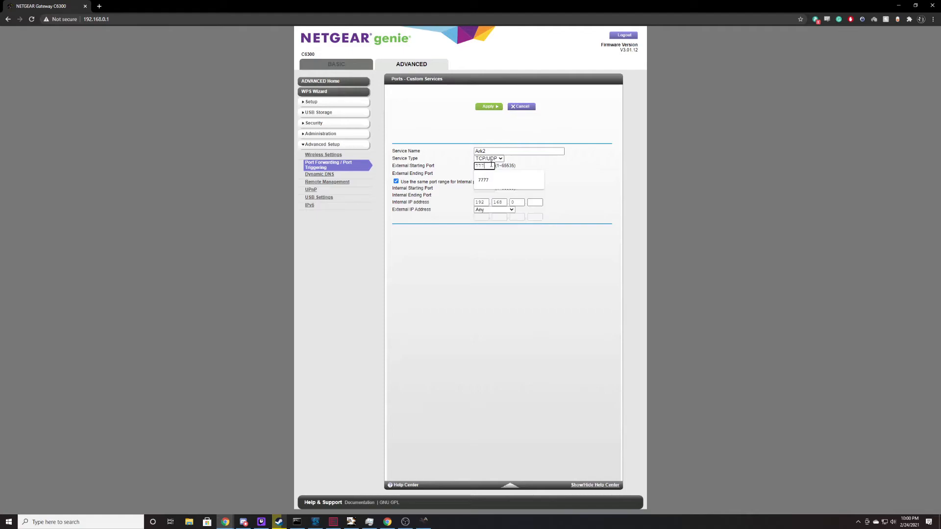
pyautogui.click(483, 181)
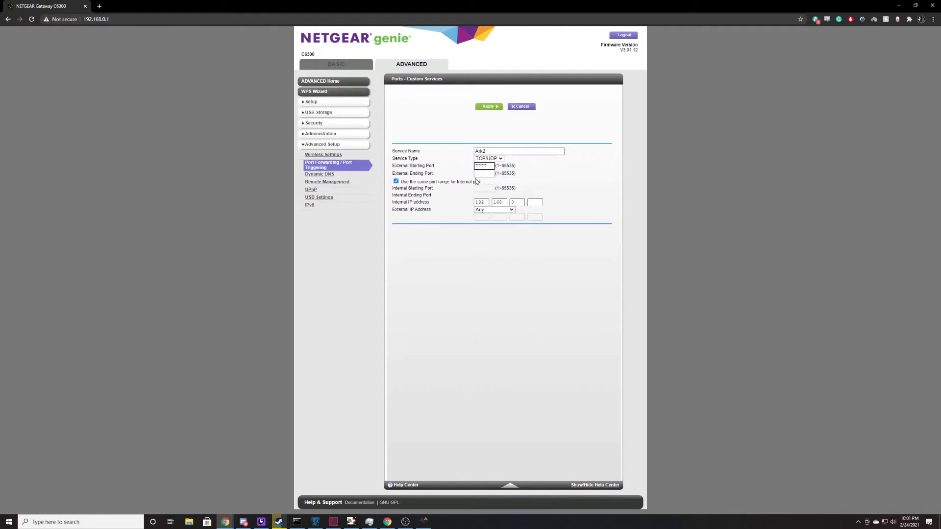
pyautogui.click(485, 173)
pyautogui.write('7778')
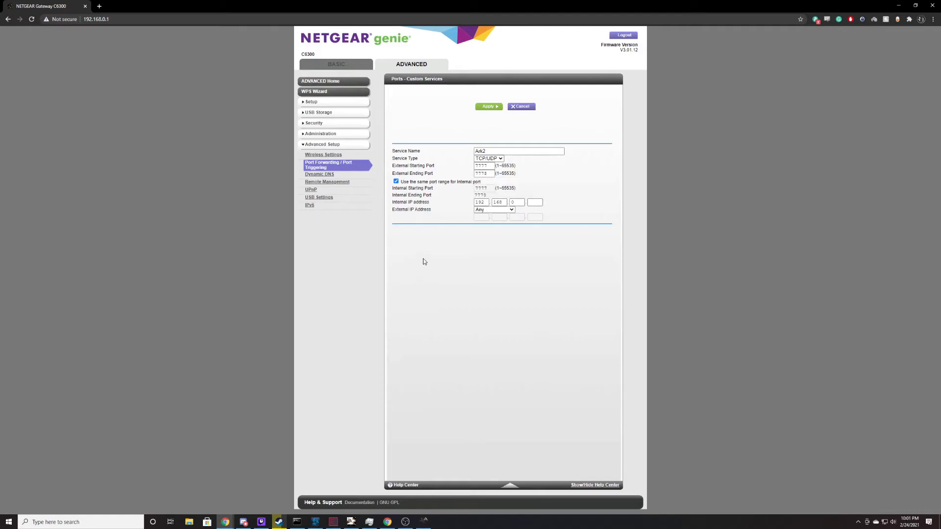
pyautogui.click(535, 202)
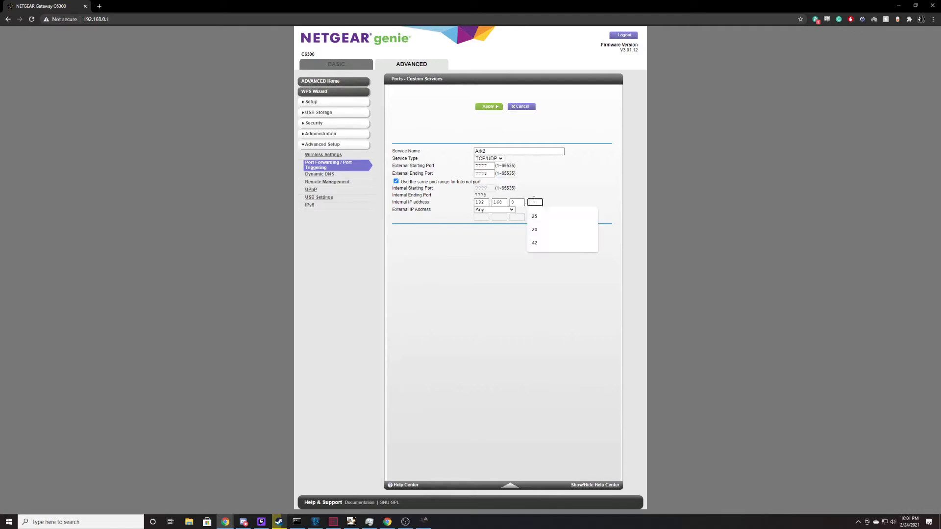
pyautogui.click(534, 215)
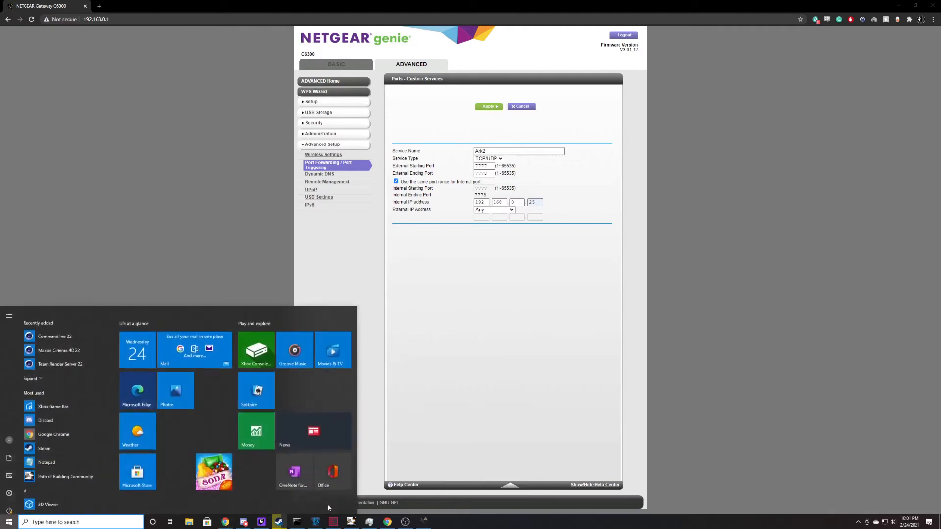
pyautogui.click(81, 522)
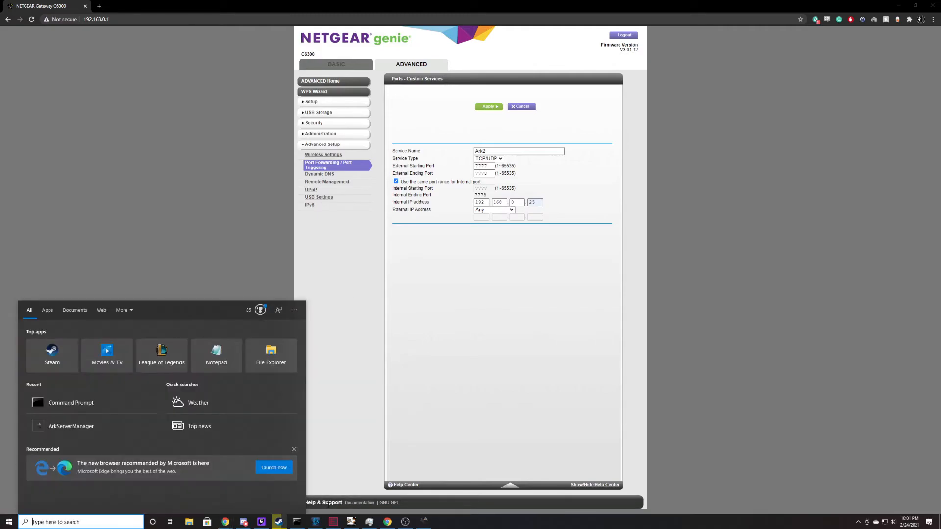
pyautogui.click(71, 402)
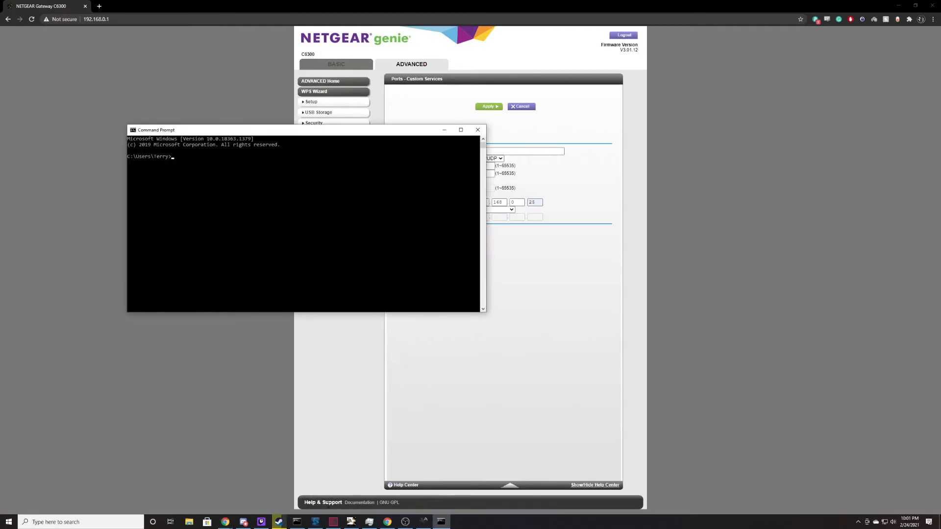
pyautogui.write('ipcon')
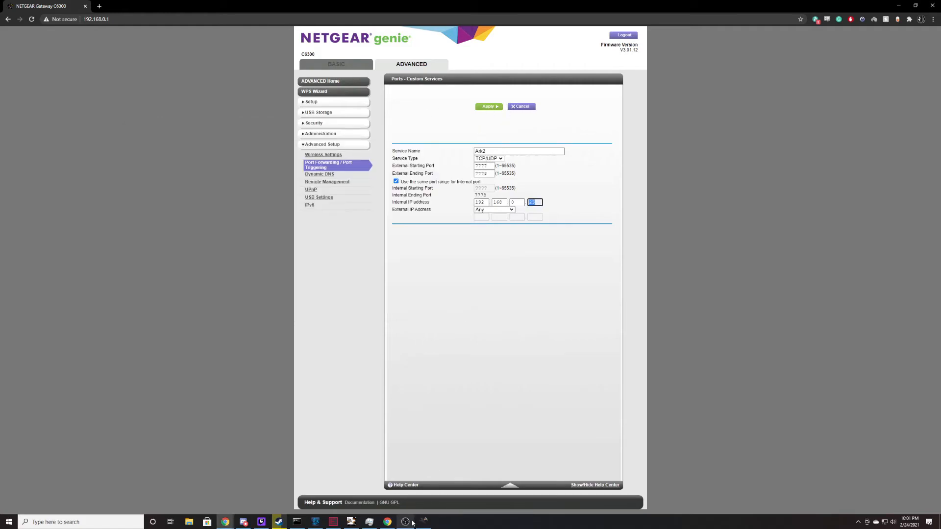
pyautogui.click(406, 521)
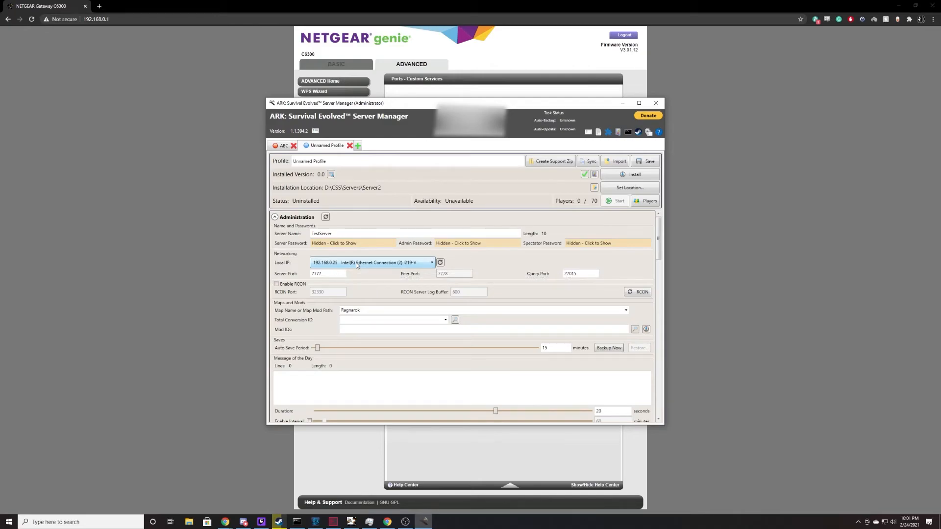
# Check the server's local IP 192.168.0.25 in ARK Server Manager
pyautogui.click(656, 103)
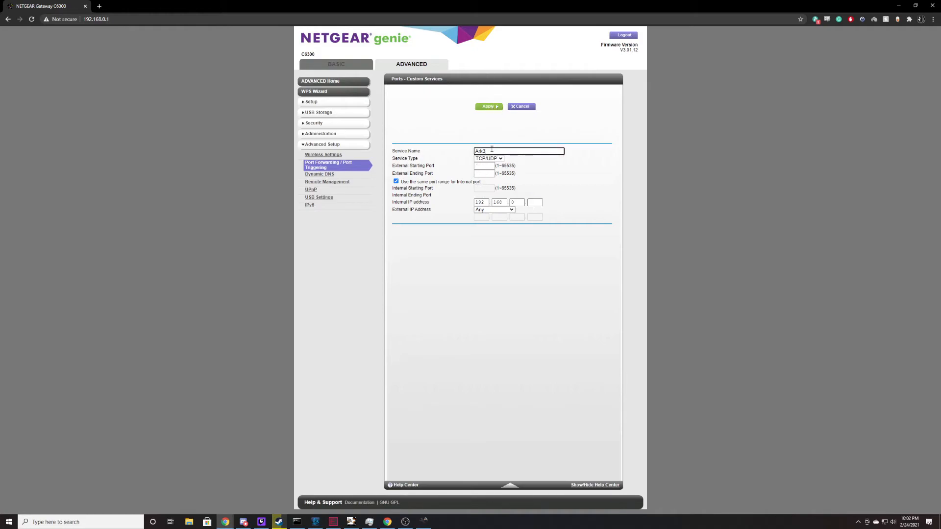
# Set Ark3's external ports to 27015 and complete the server's internal IP address
pyautogui.click(483, 165)
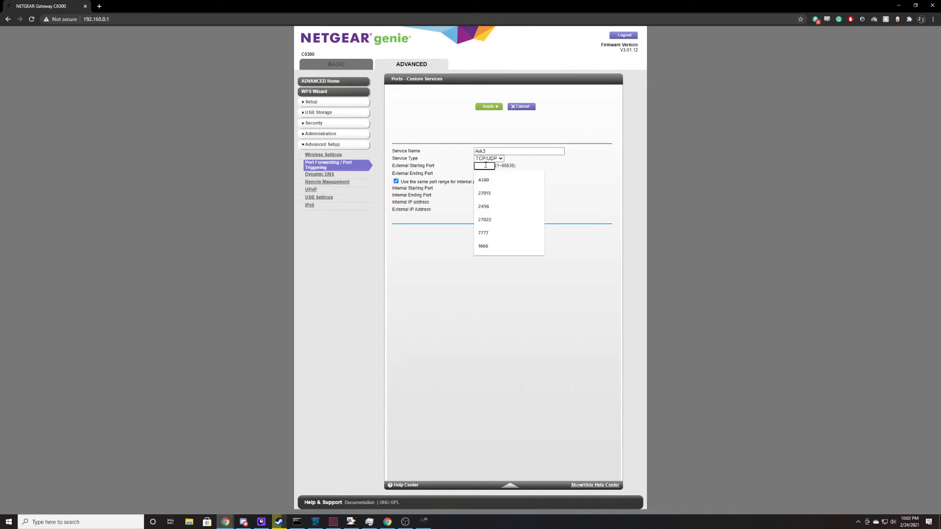
pyautogui.click(484, 193)
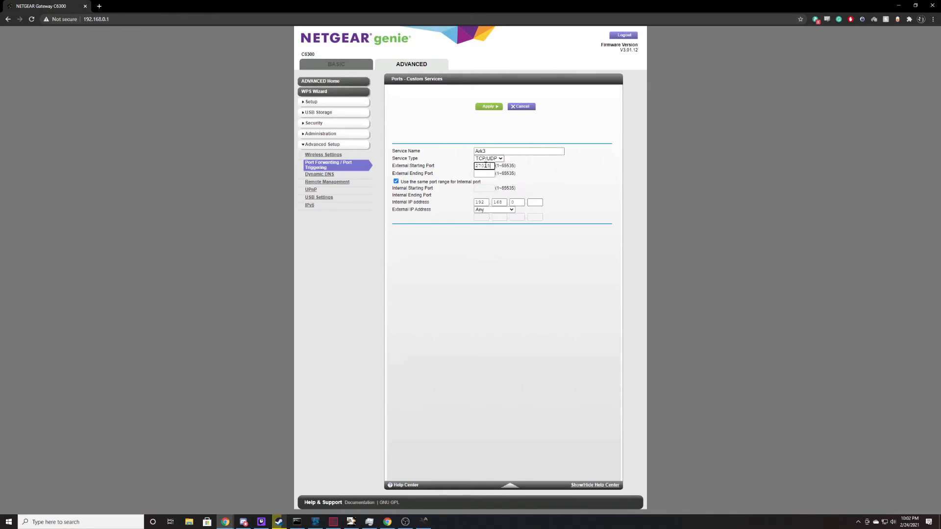
pyautogui.click(484, 173)
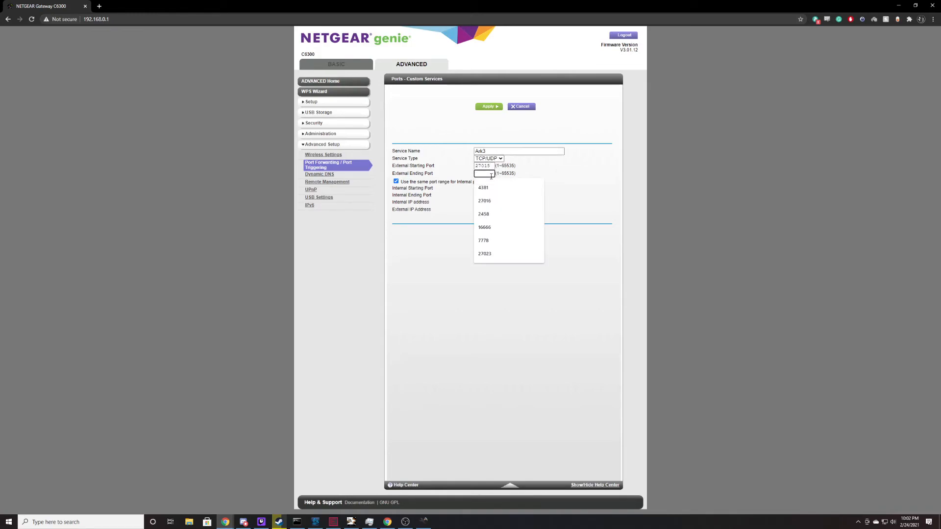
pyautogui.write('2701')
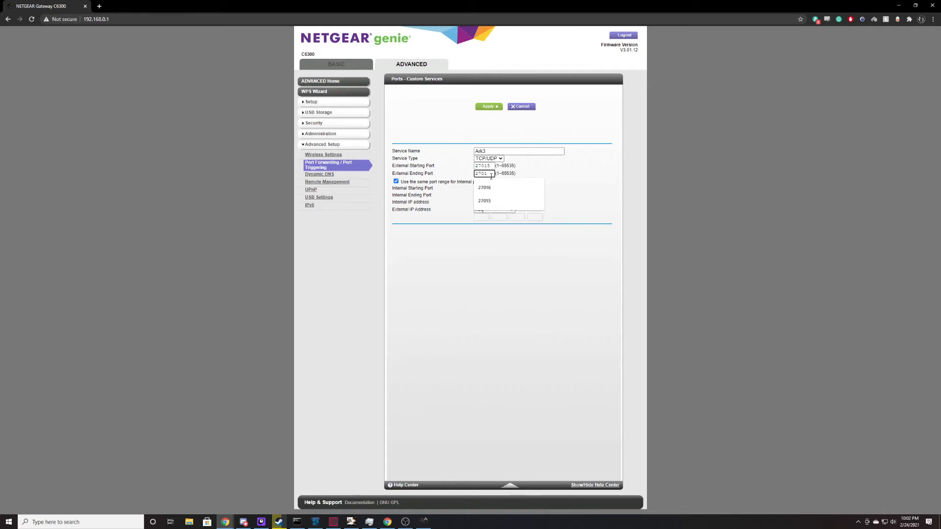
pyautogui.click(483, 200)
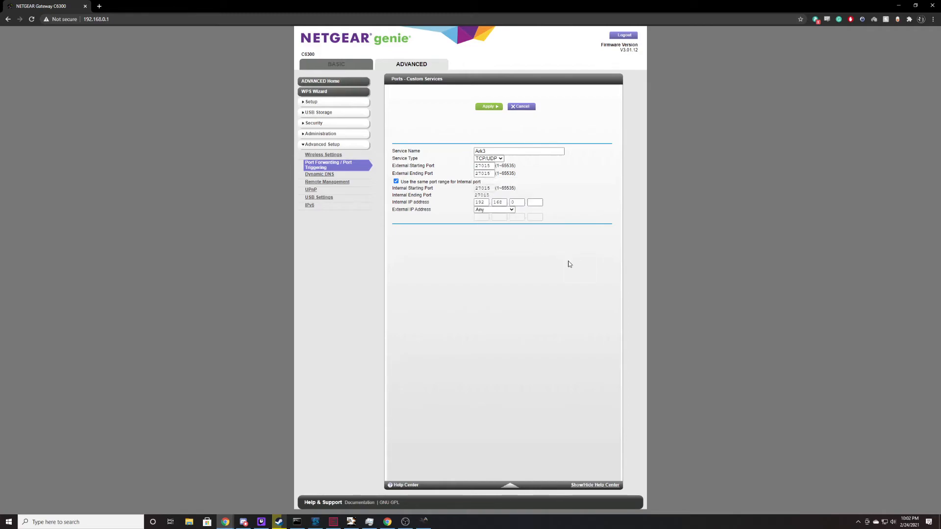
pyautogui.click(534, 202)
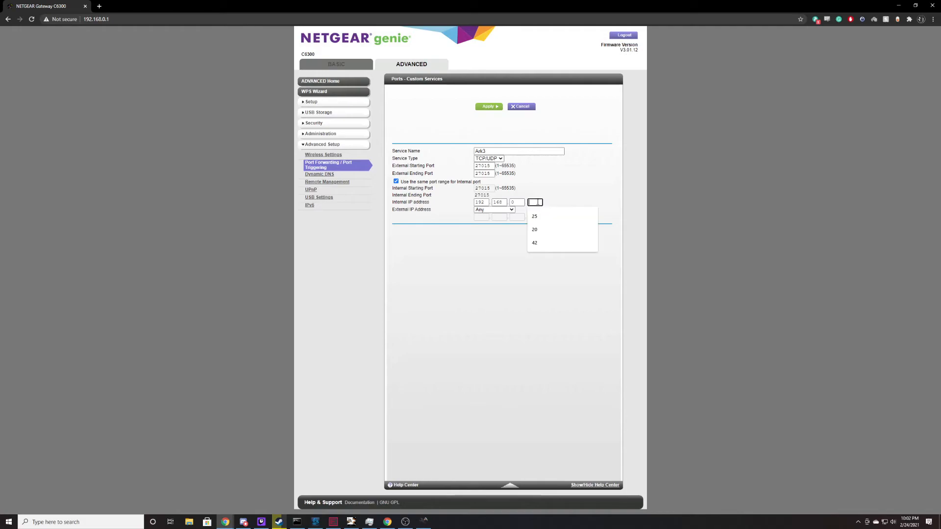
pyautogui.write('4')
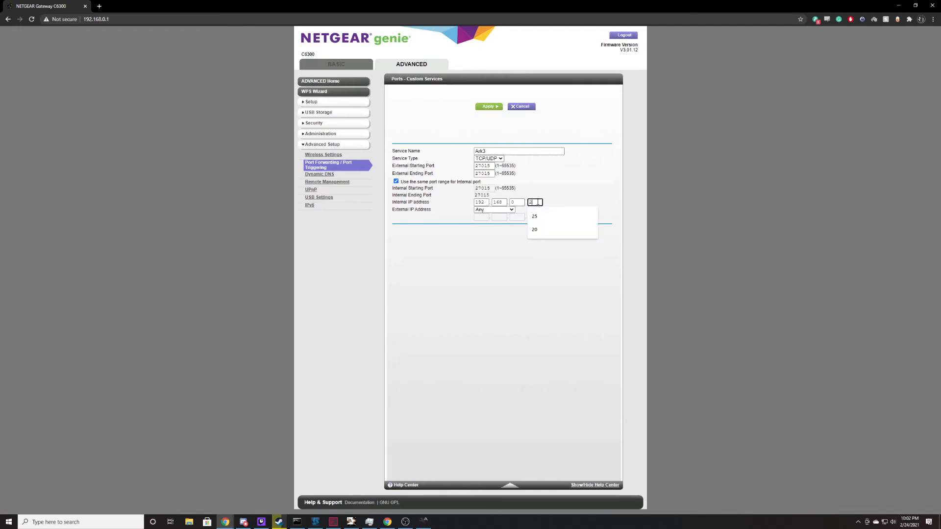
pyautogui.click(533, 216)
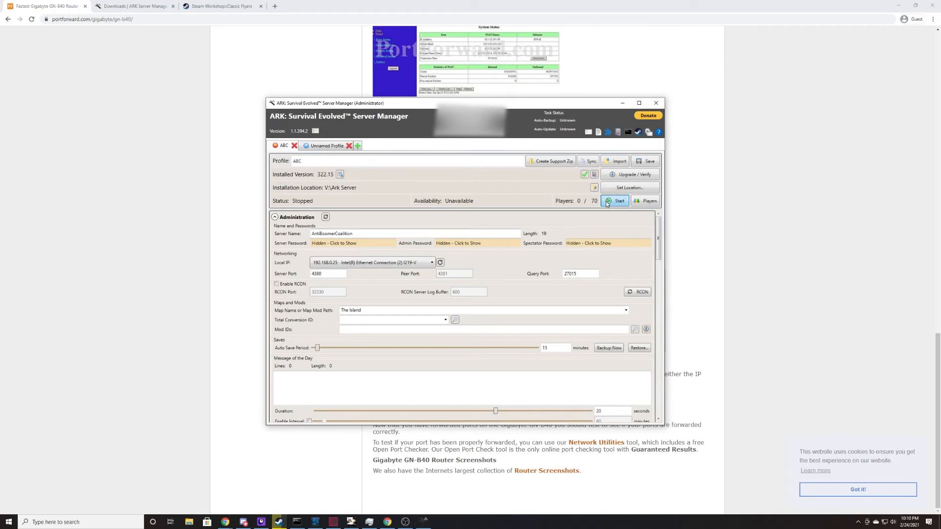
# Start the ABC server profile on The Island map
pyautogui.click(618, 200)
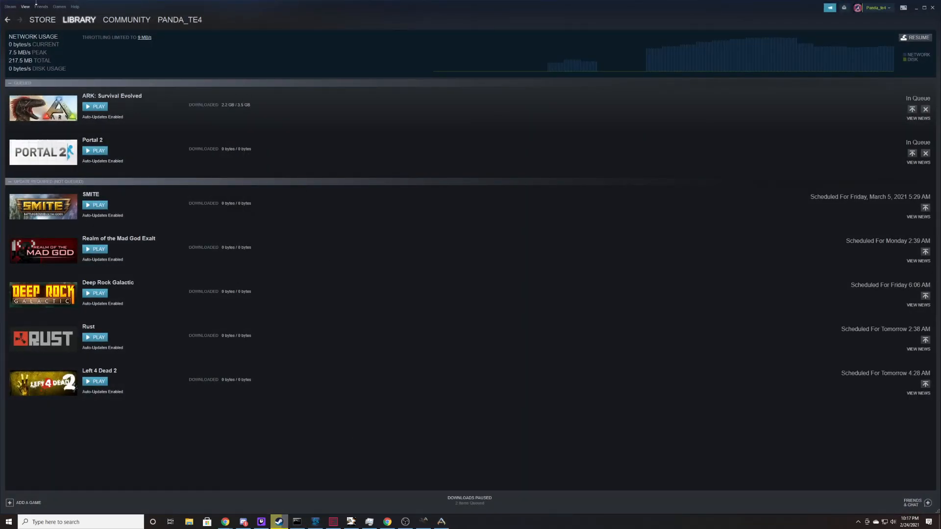
pyautogui.click(25, 7)
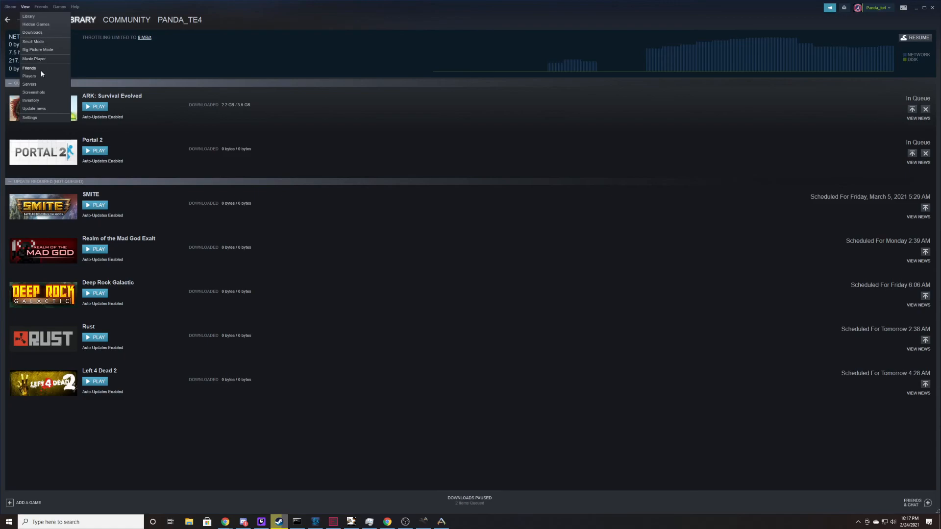
pyautogui.click(28, 84)
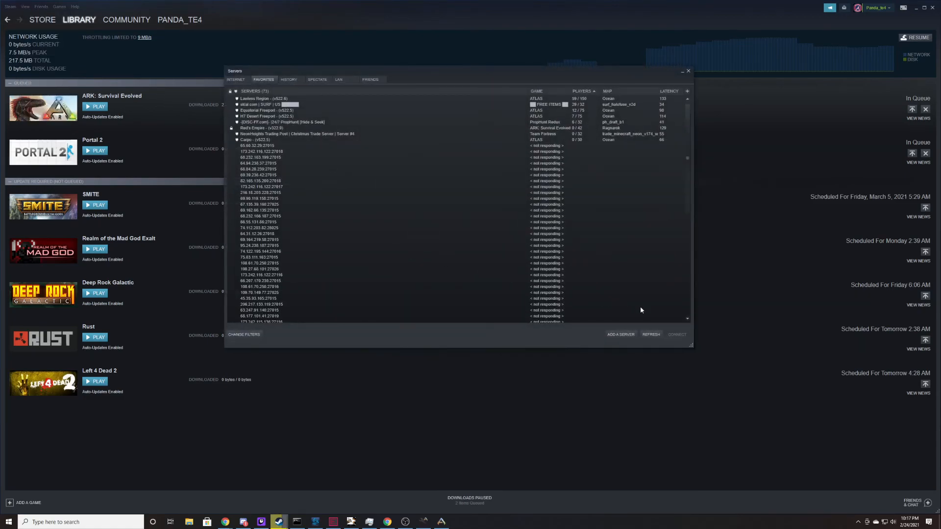
pyautogui.click(621, 334)
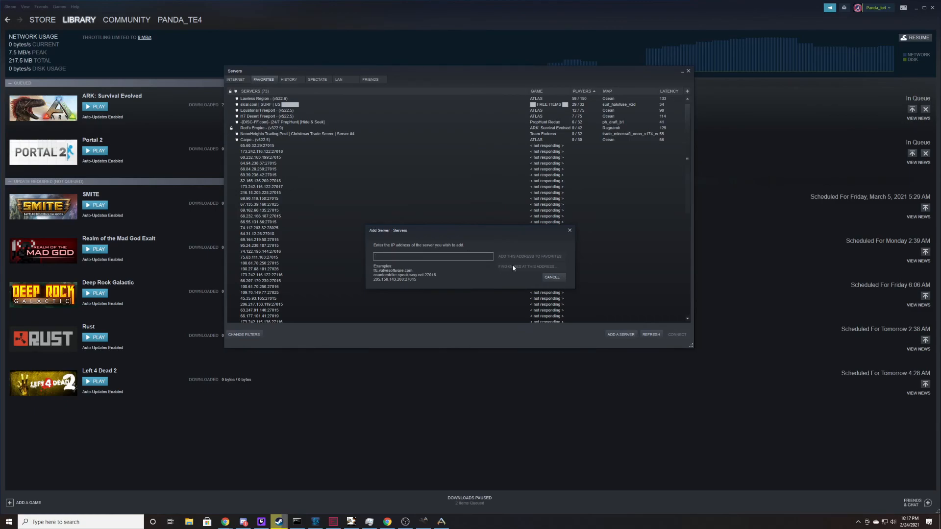
pyautogui.click(551, 276)
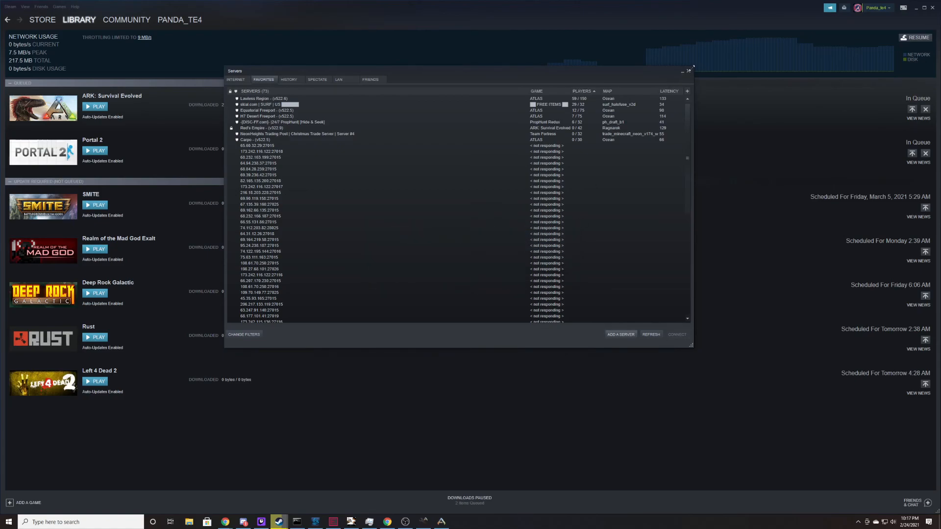
pyautogui.click(689, 71)
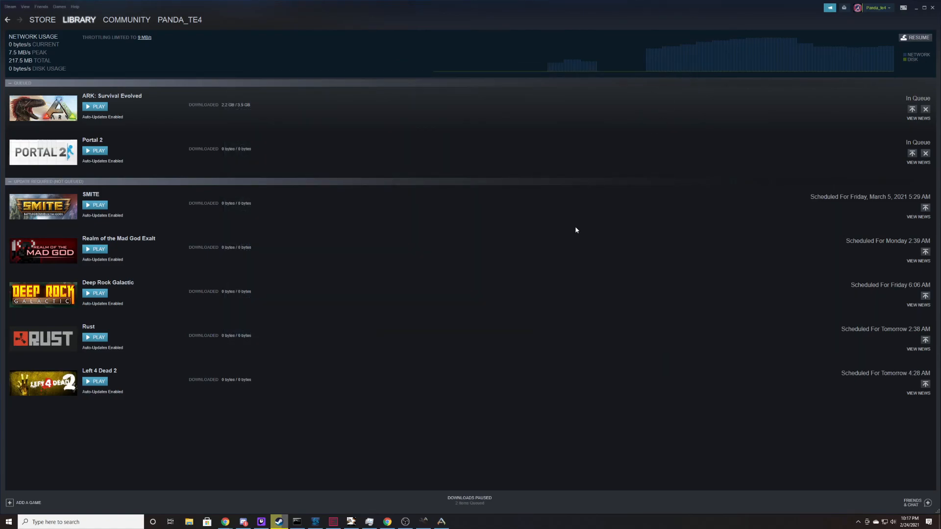